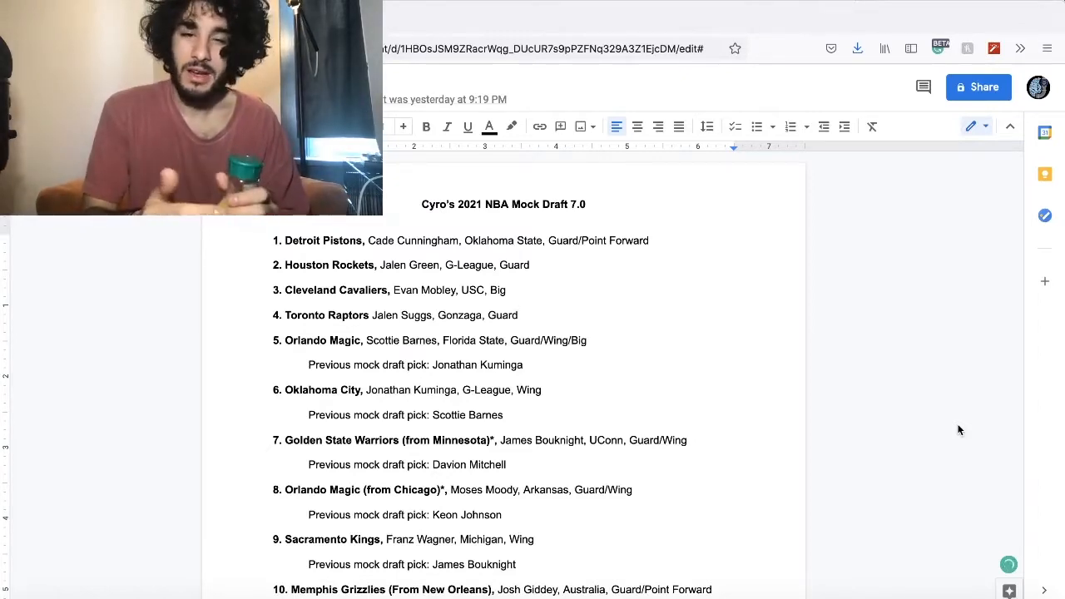
pyautogui.scroll(-3)
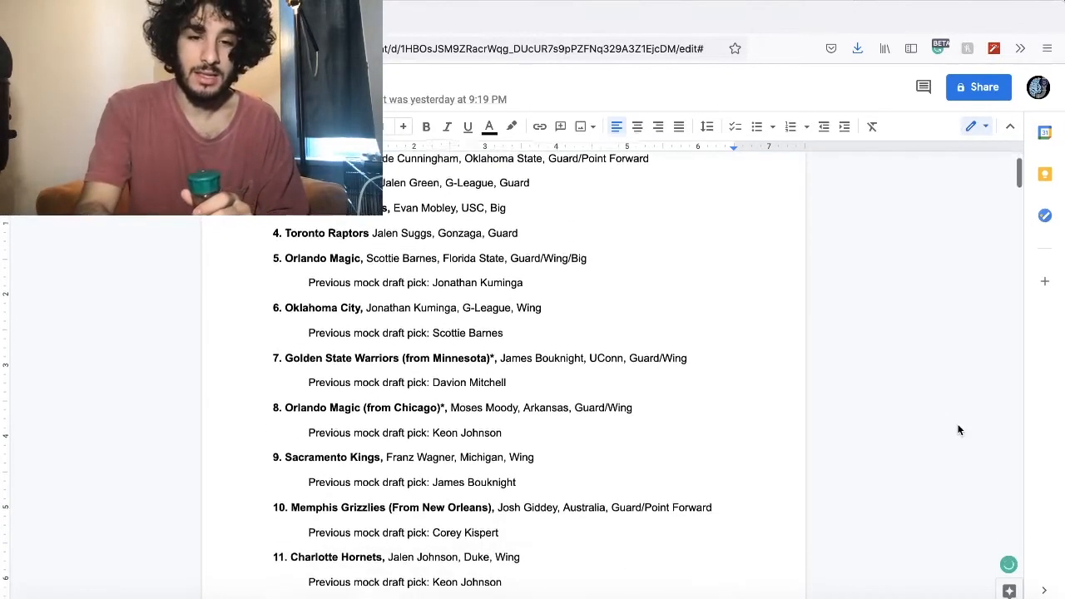
pyautogui.scroll(-3)
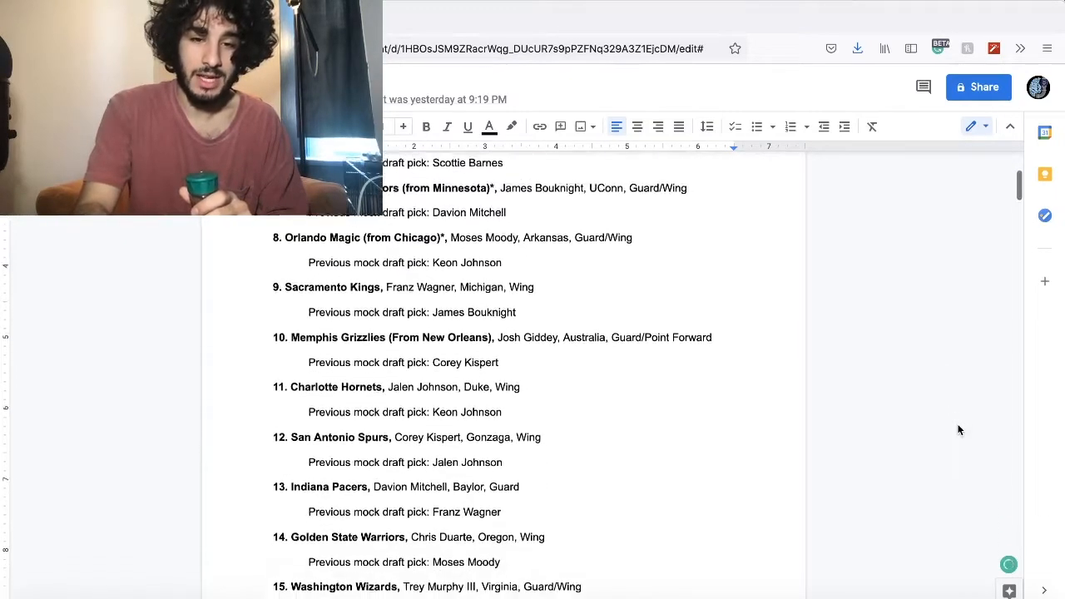
pyautogui.scroll(-3)
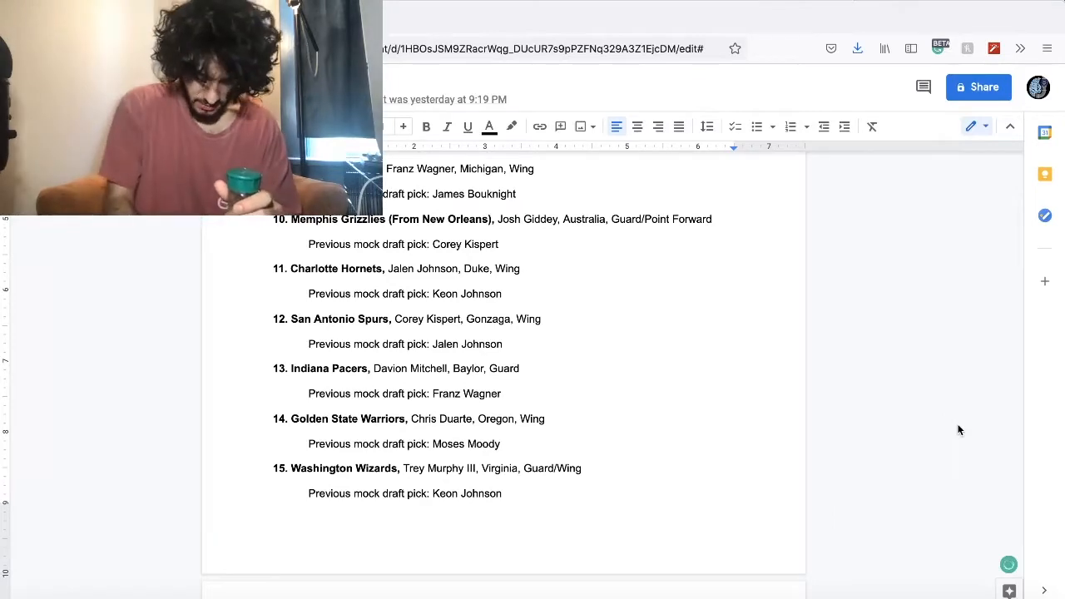
pyautogui.scroll(-3)
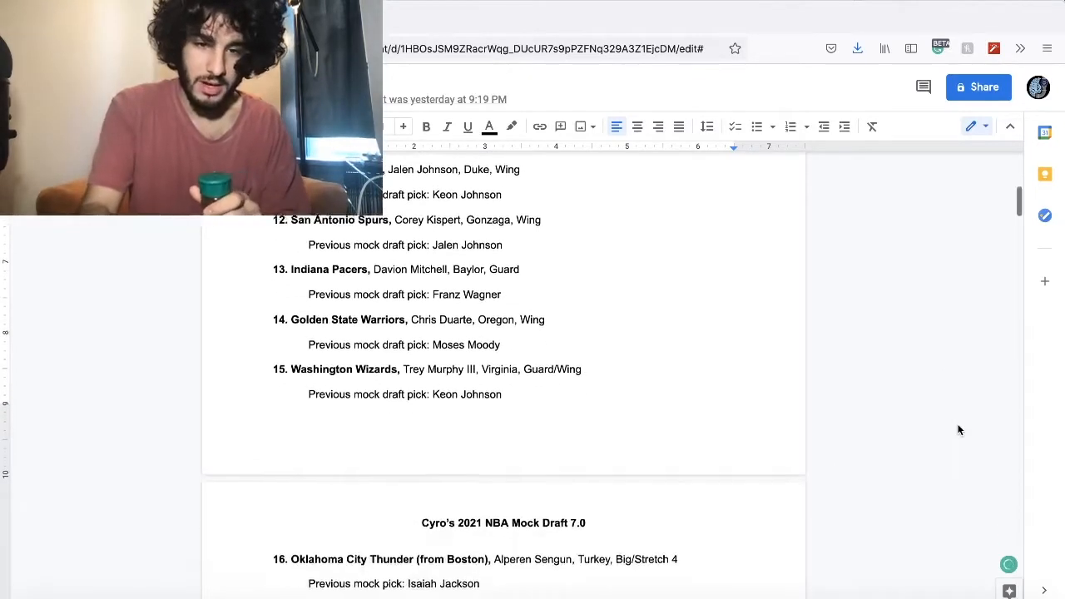
pyautogui.scroll(-3)
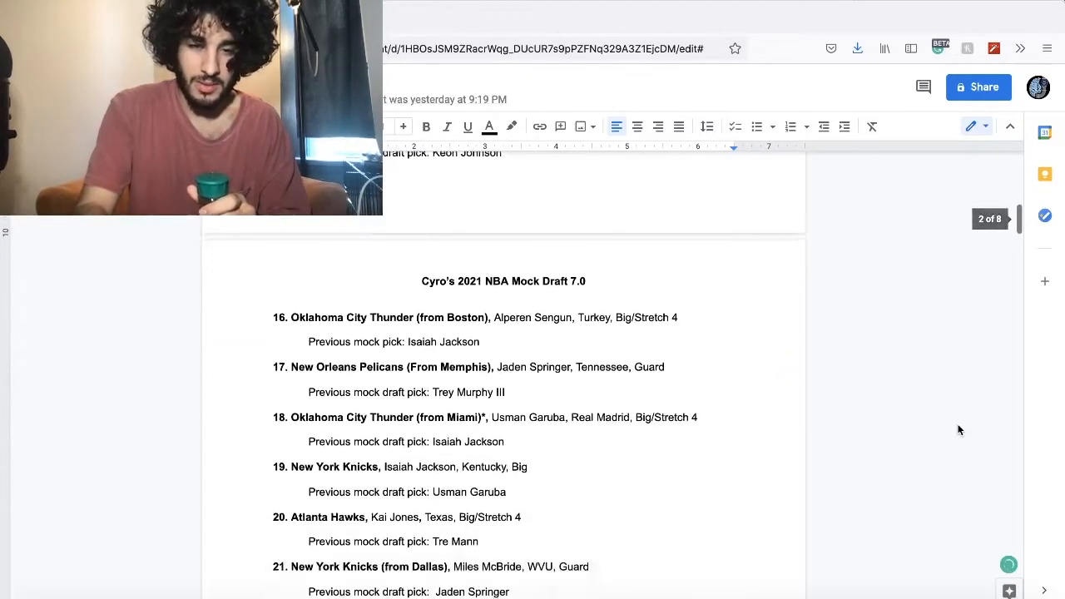
pyautogui.scroll(-3)
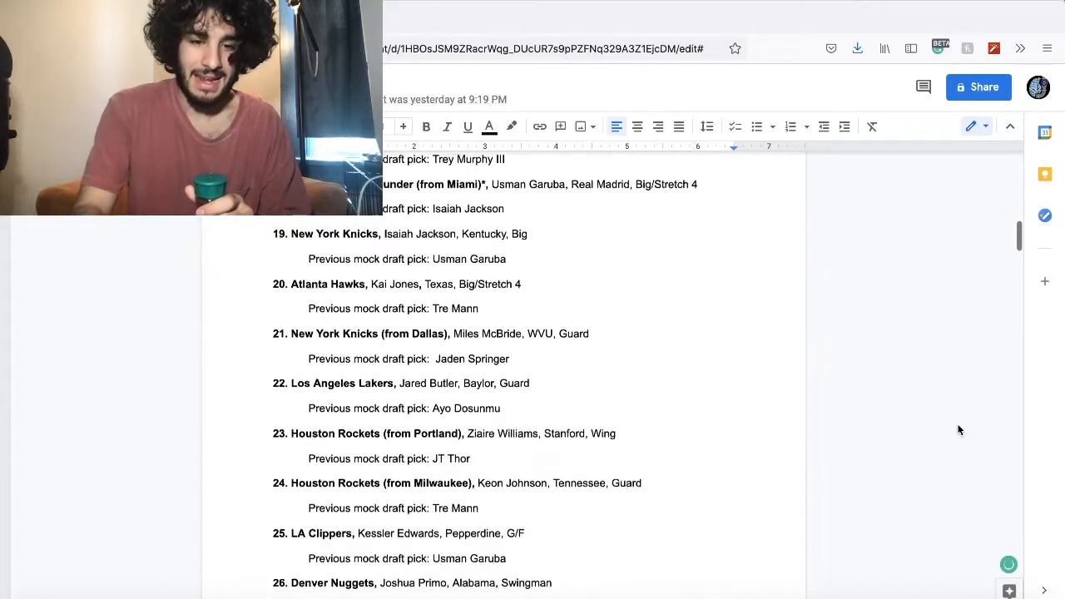
pyautogui.scroll(-3)
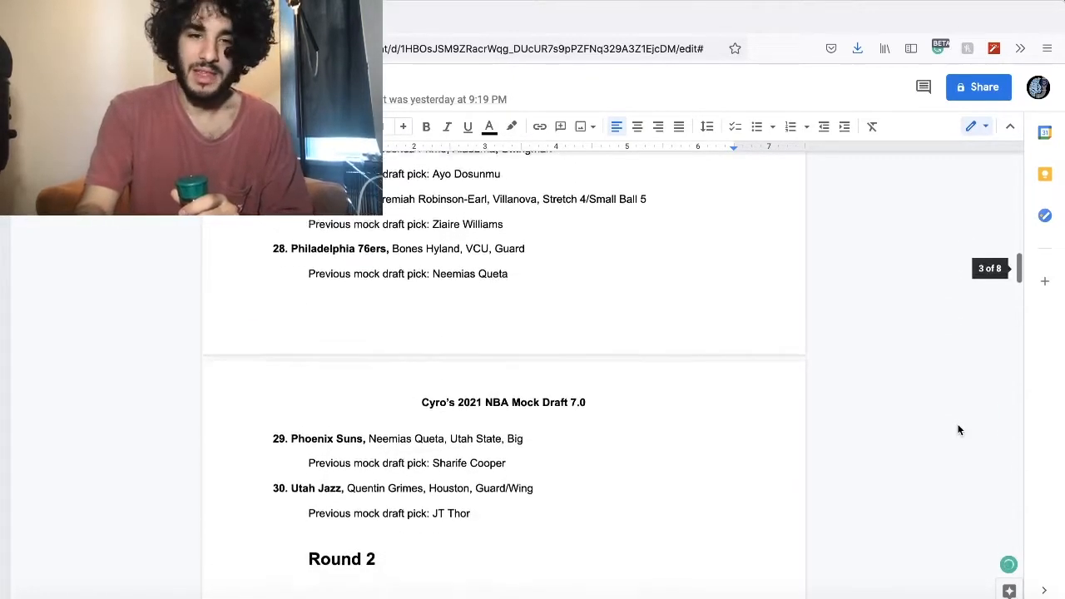
pyautogui.scroll(-3)
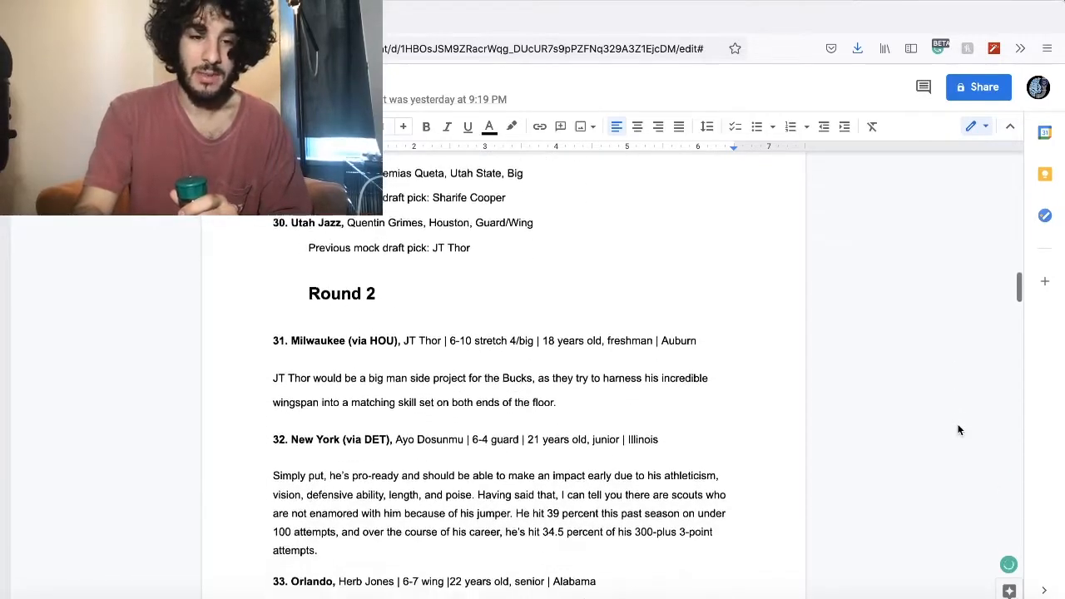
pyautogui.scroll(-3)
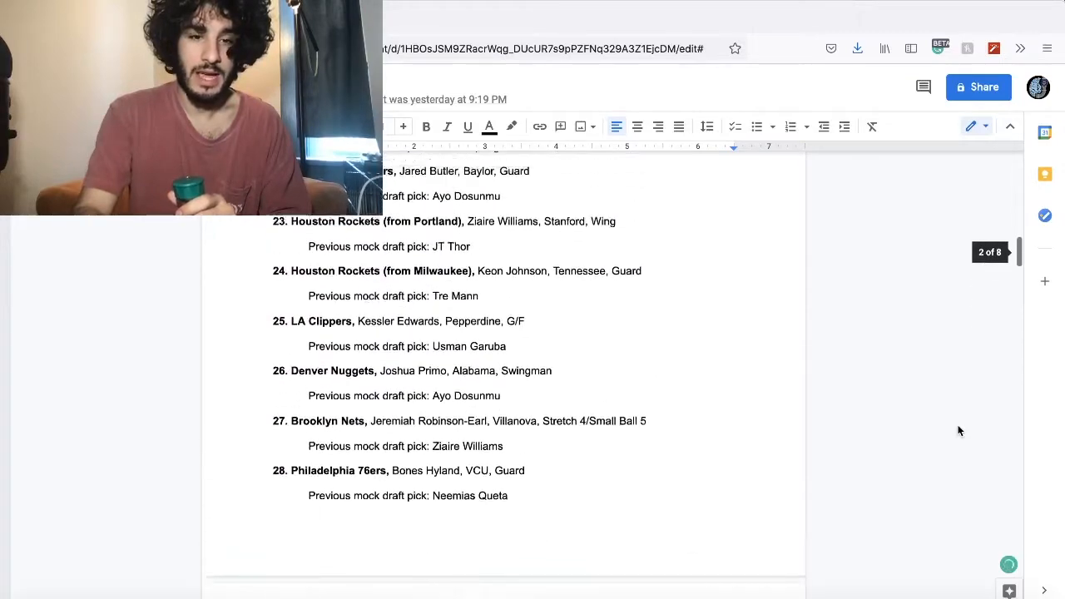
pyautogui.scroll(3)
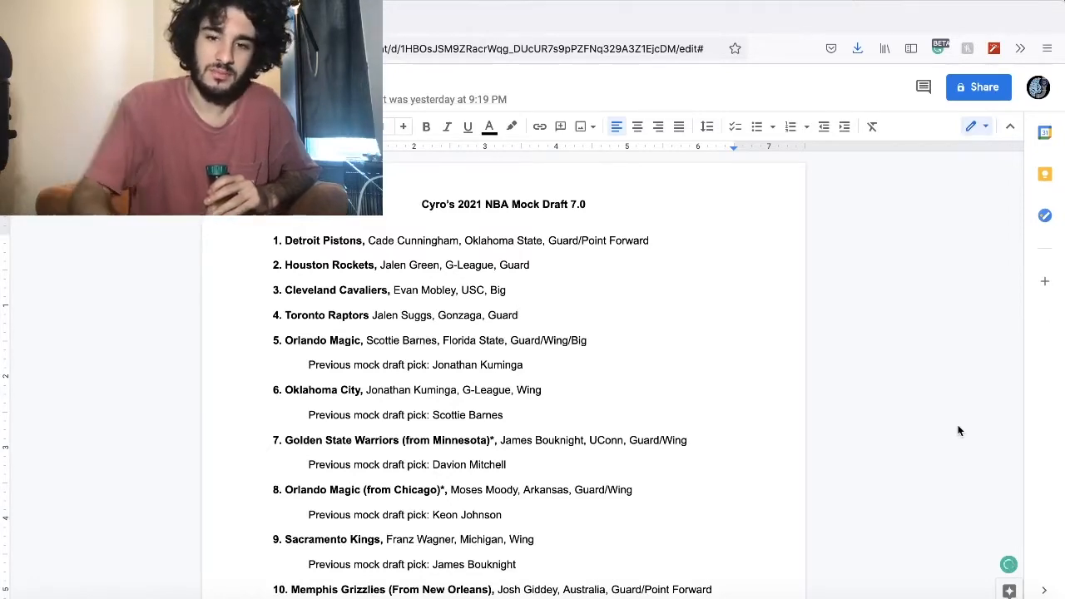
pyautogui.scroll(-3)
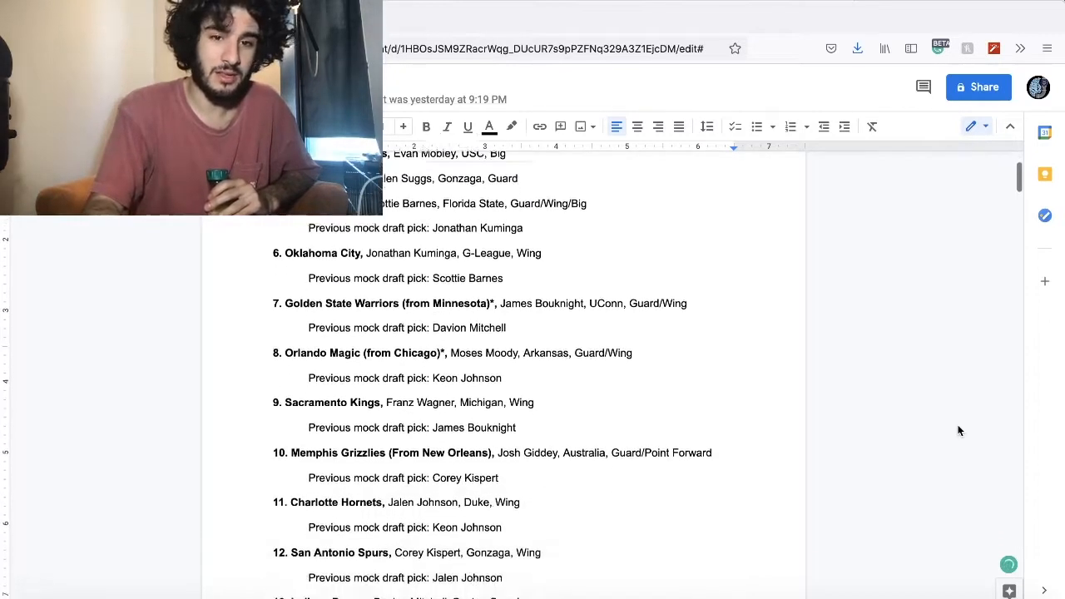
pyautogui.scroll(-3)
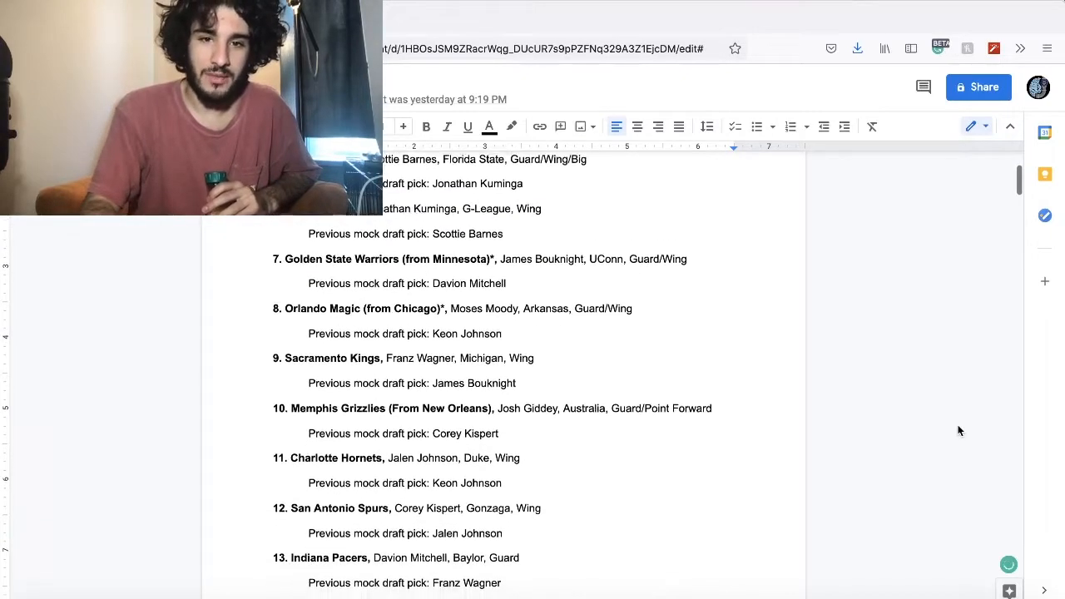
pyautogui.scroll(-3)
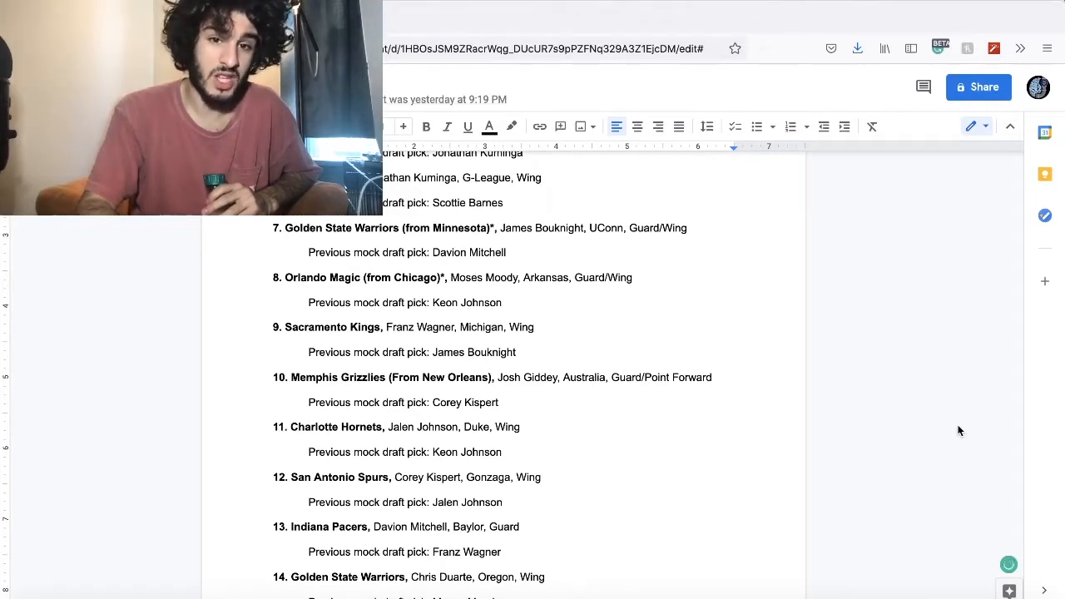
pyautogui.moveTo(852, 460)
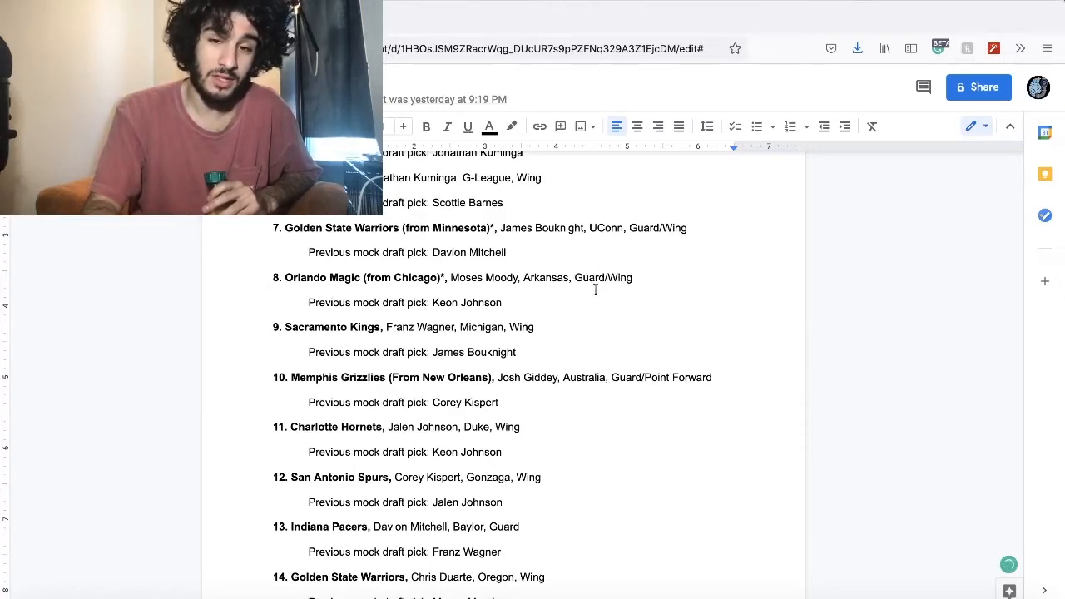
pyautogui.moveTo(565, 331)
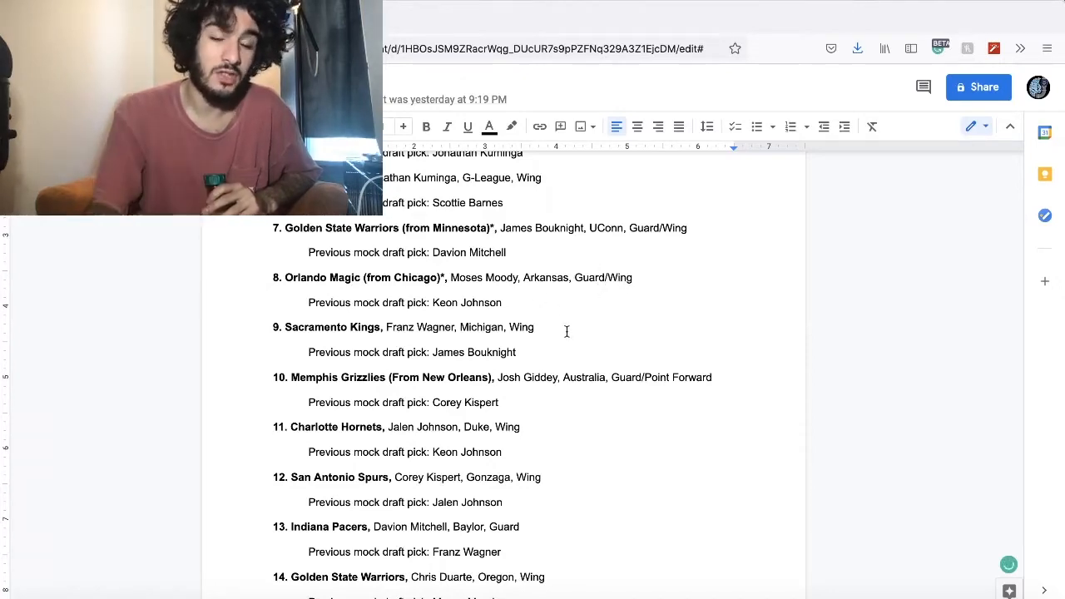
pyautogui.scroll(-3)
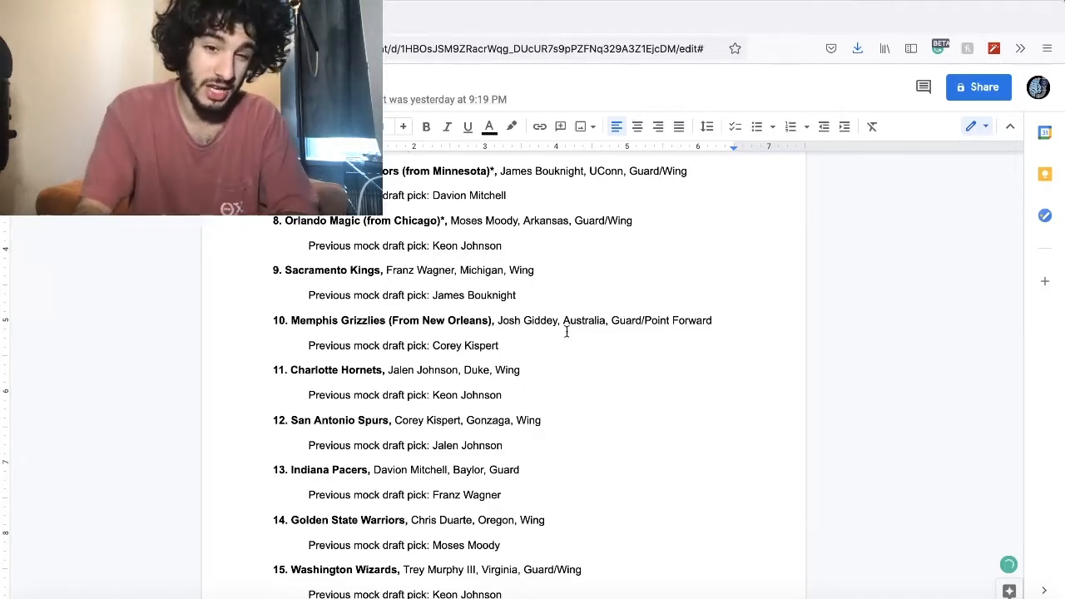
pyautogui.scroll(-3)
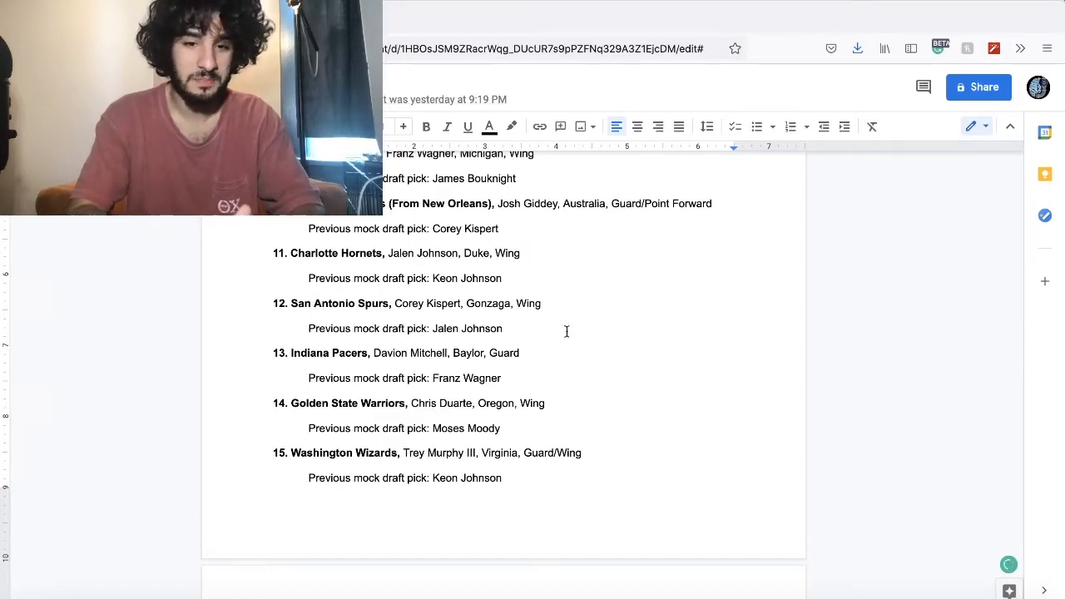
pyautogui.scroll(-3)
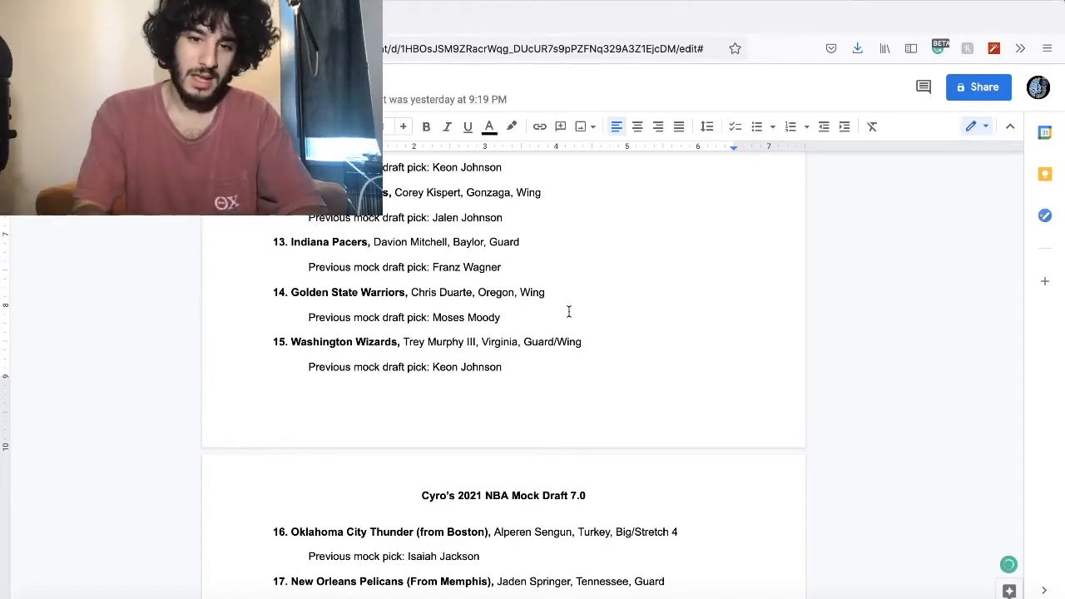
pyautogui.scroll(-3)
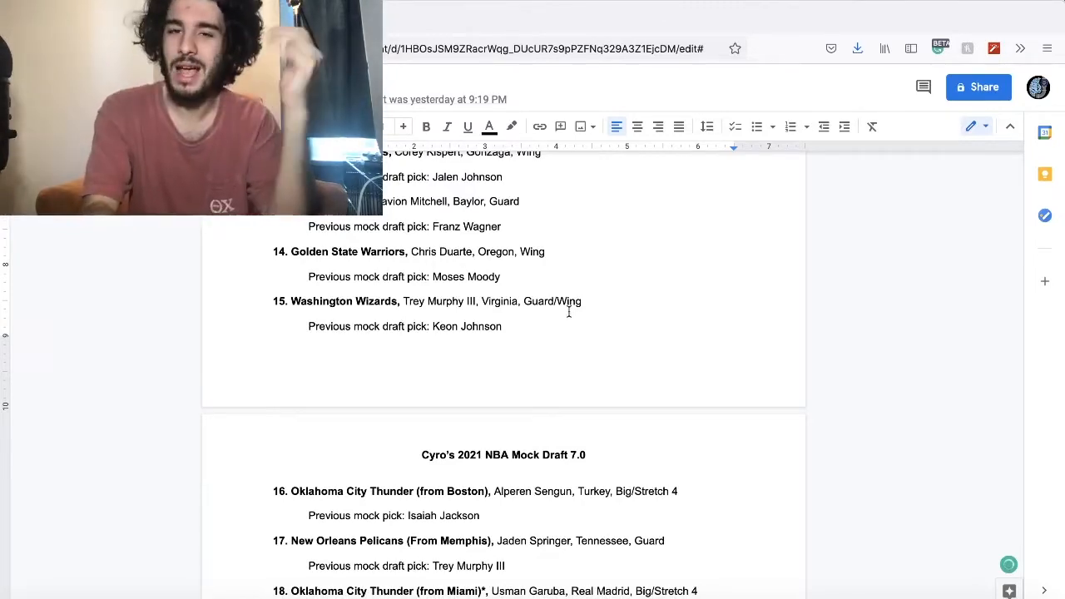
pyautogui.scroll(-3)
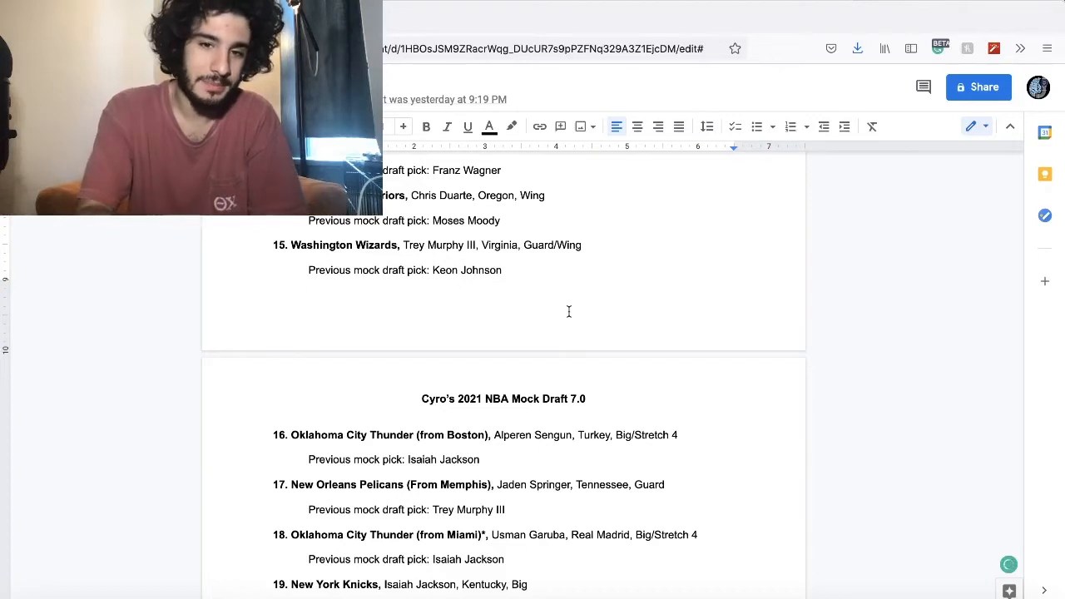
pyautogui.scroll(-3)
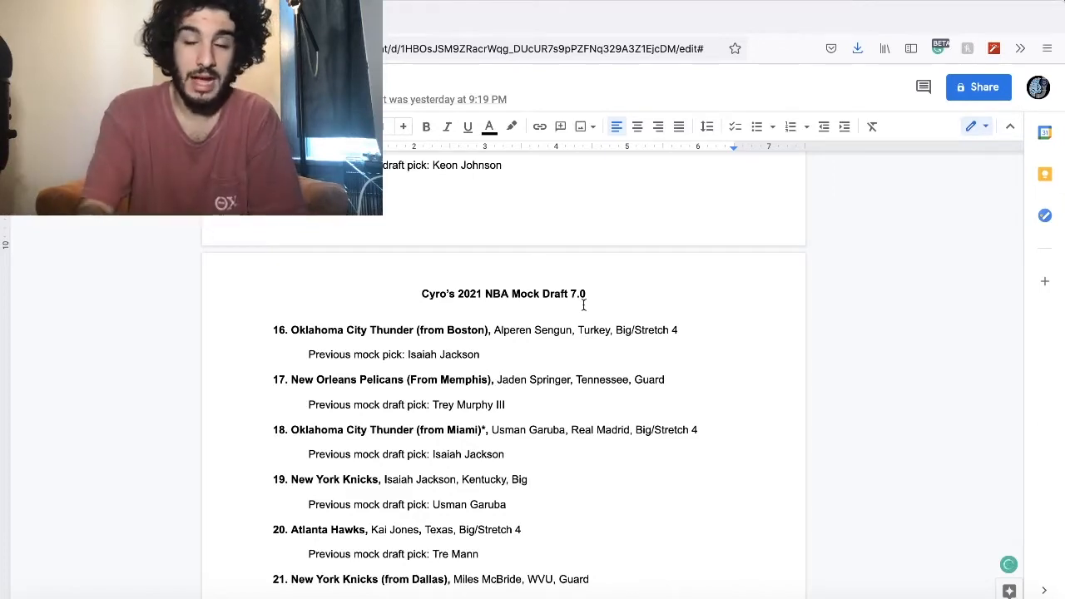
pyautogui.scroll(-3)
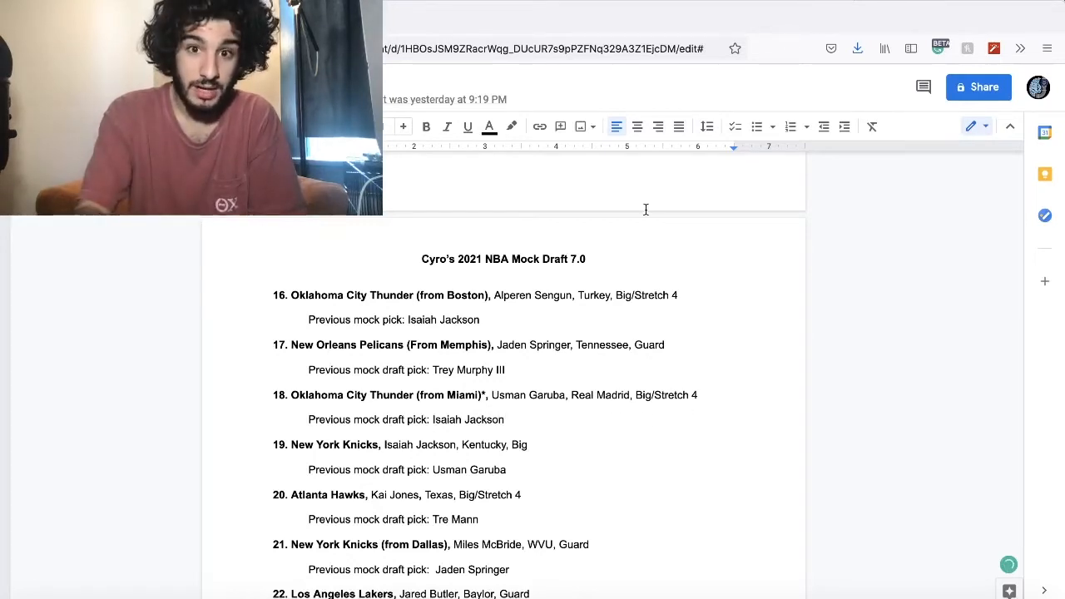
pyautogui.moveTo(718, 326)
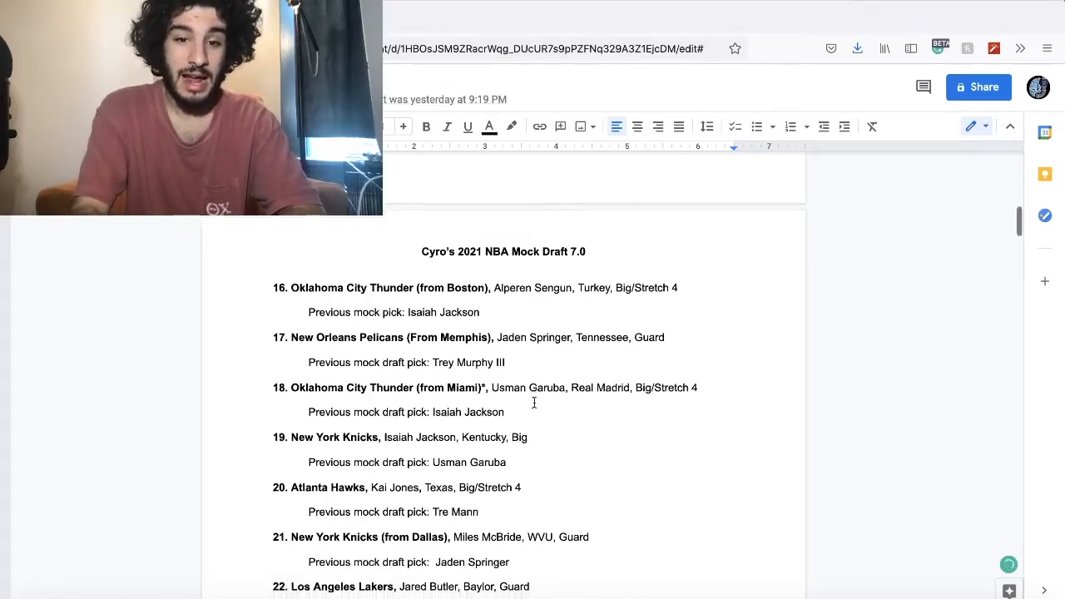
pyautogui.scroll(-3)
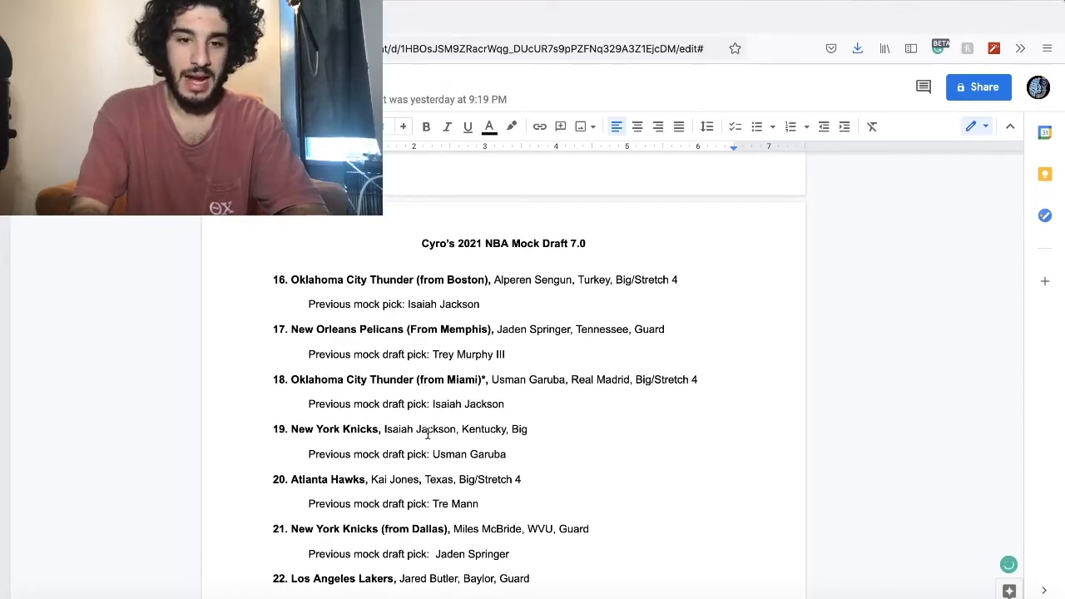
pyautogui.scroll(-3)
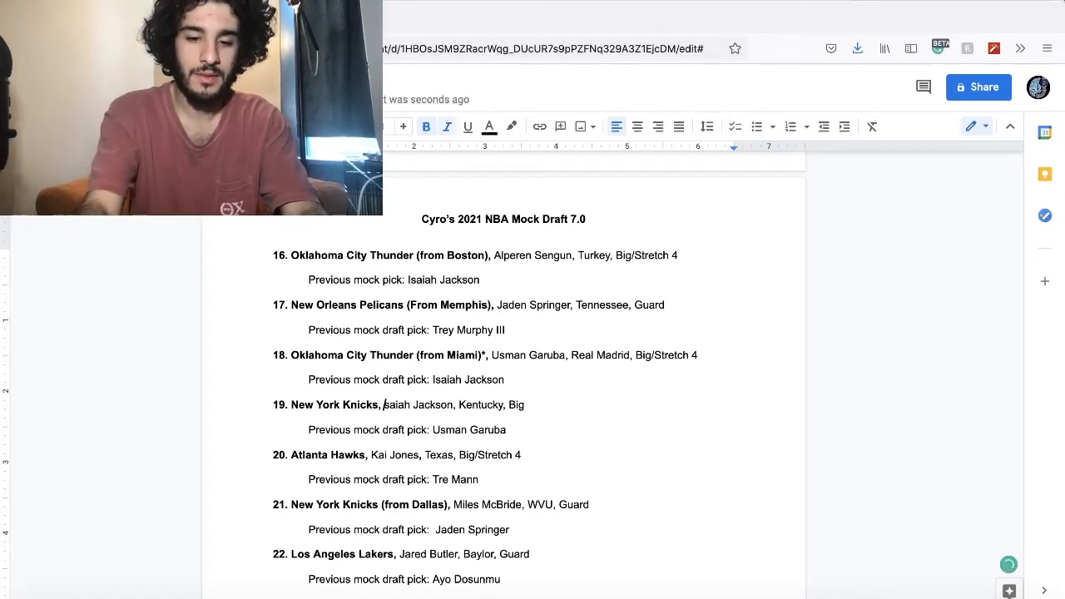
pyautogui.write('B')
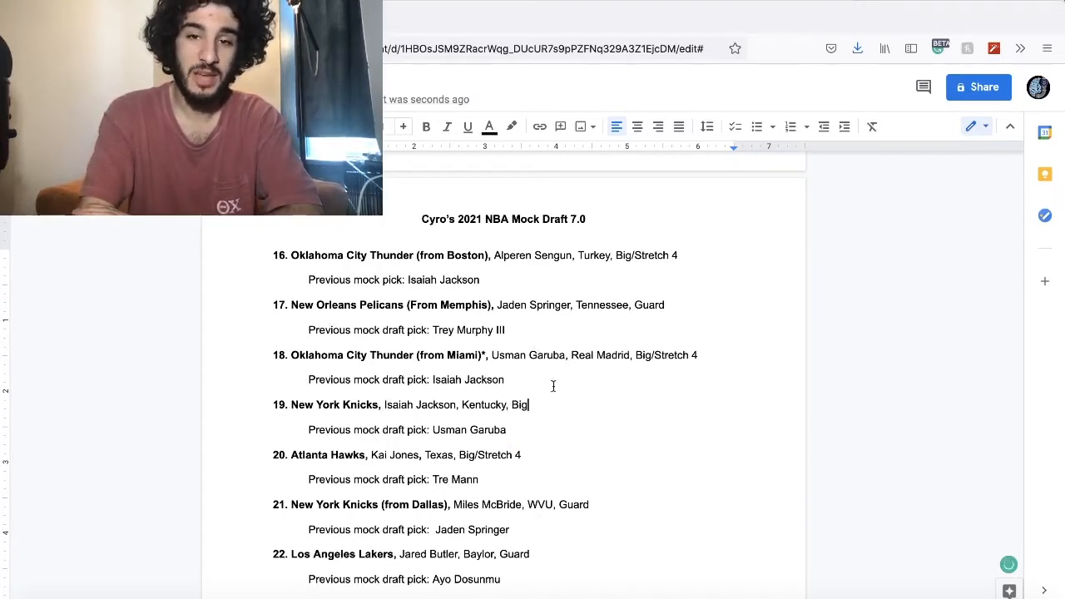
pyautogui.moveTo(379, 420)
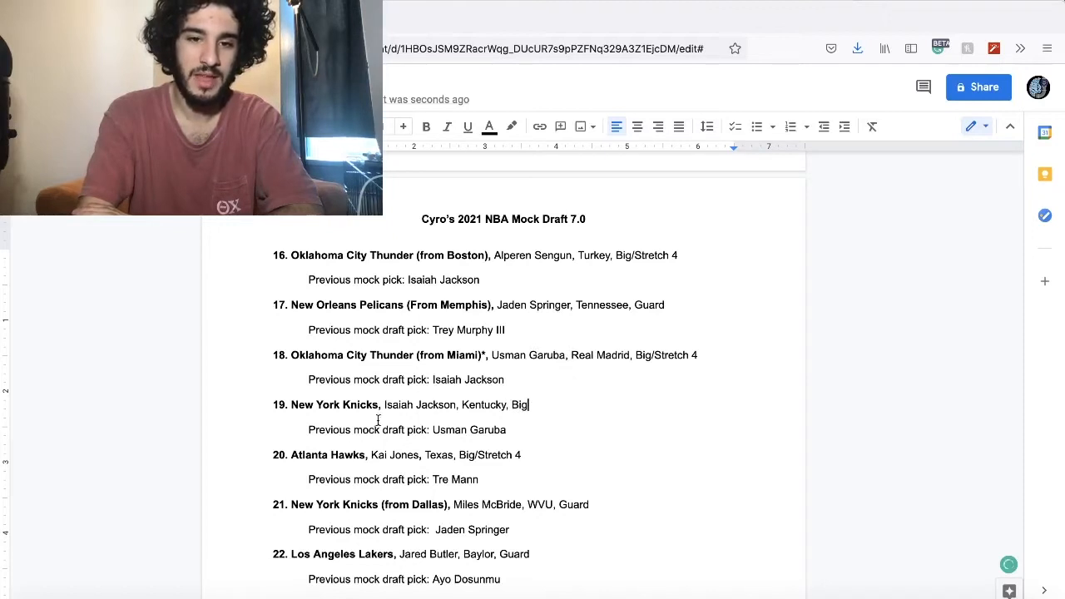
pyautogui.moveTo(488, 409)
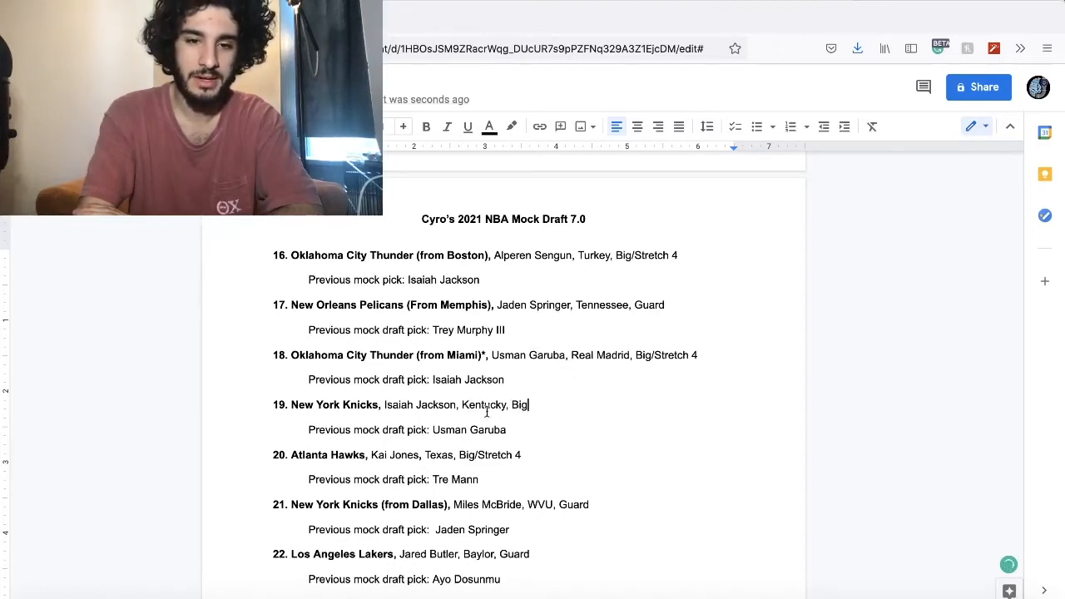
pyautogui.moveTo(366, 362)
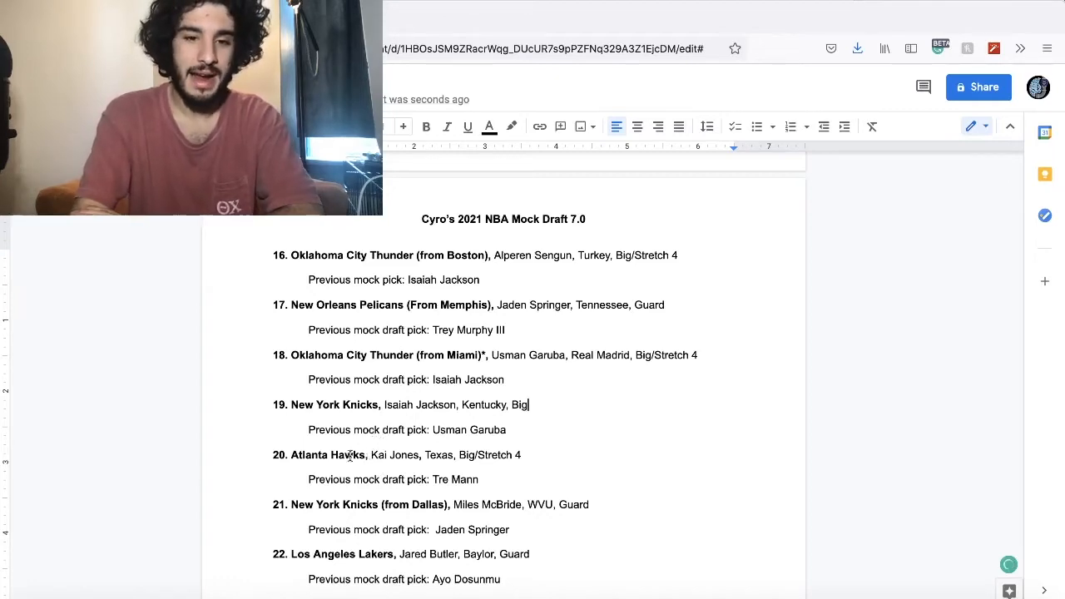
pyautogui.scroll(-3)
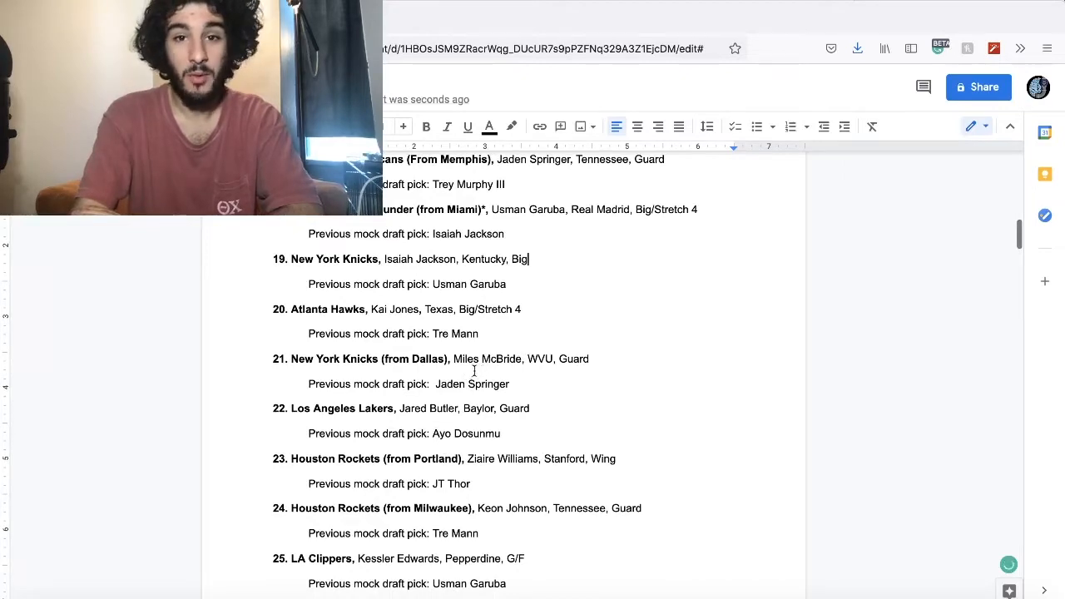
pyautogui.scroll(-3)
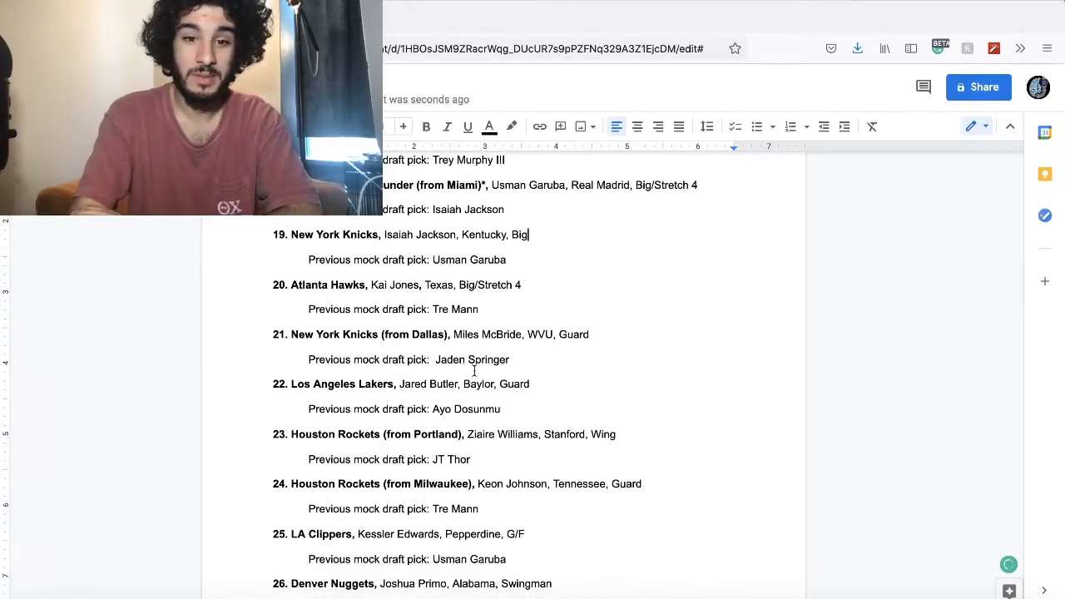
pyautogui.scroll(-3)
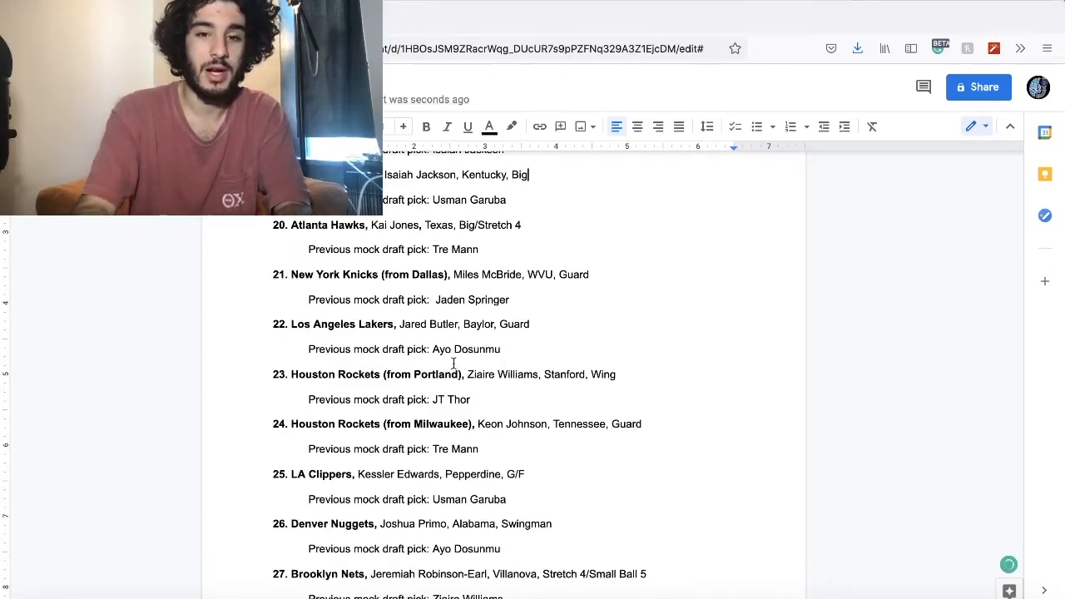
pyautogui.scroll(-3)
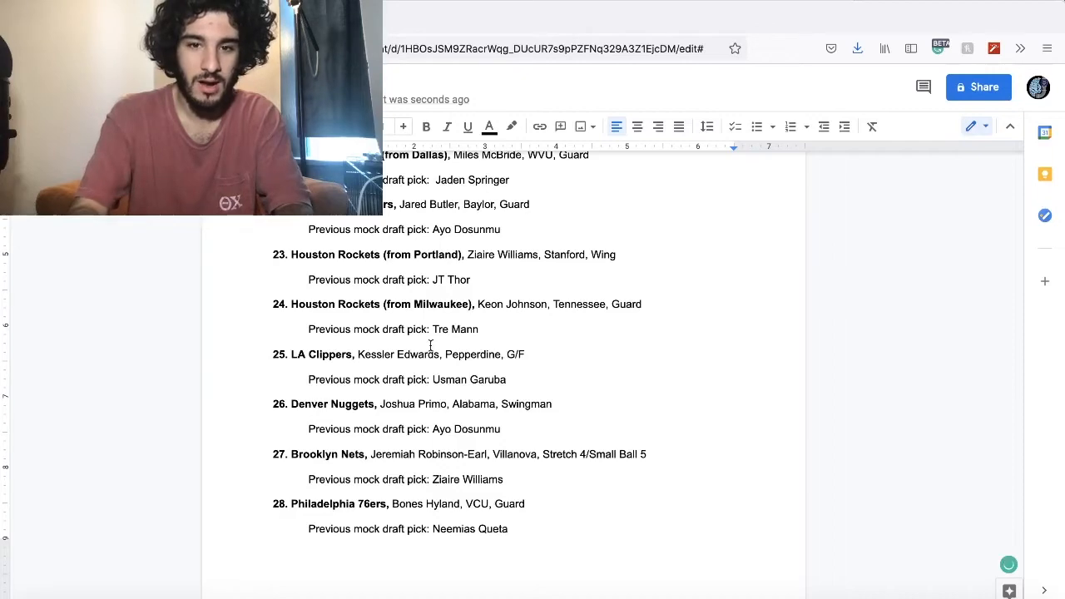
pyautogui.scroll(-3)
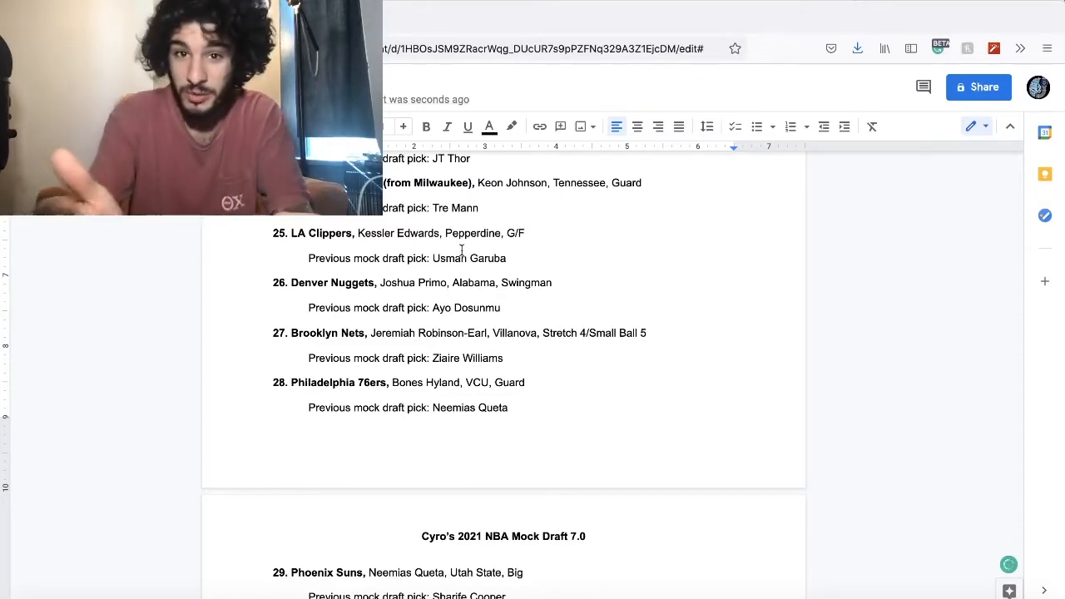
pyautogui.scroll(-3)
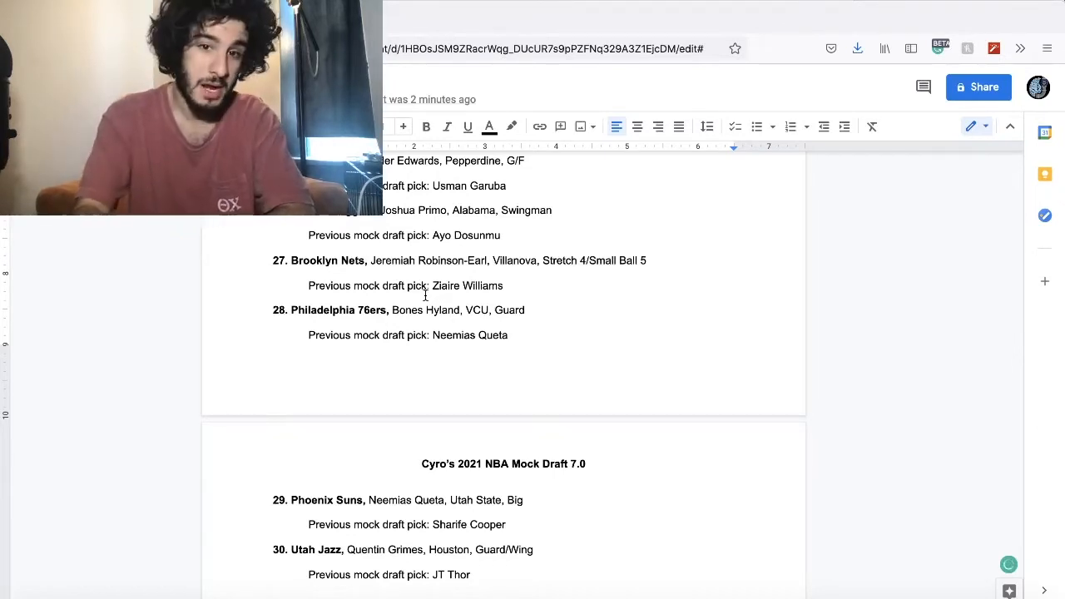
pyautogui.scroll(-3)
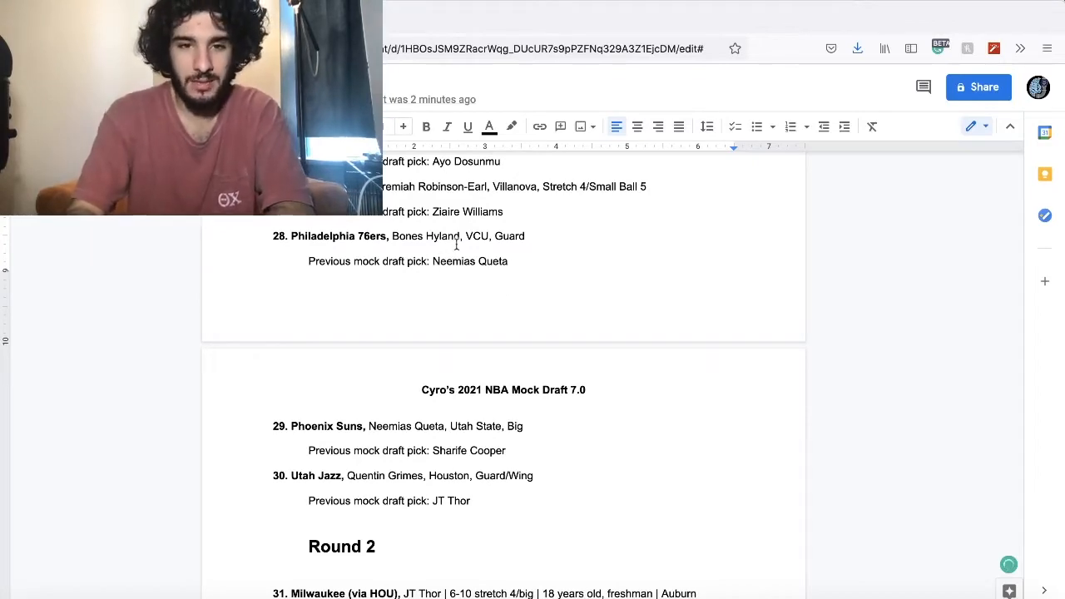
pyautogui.scroll(-3)
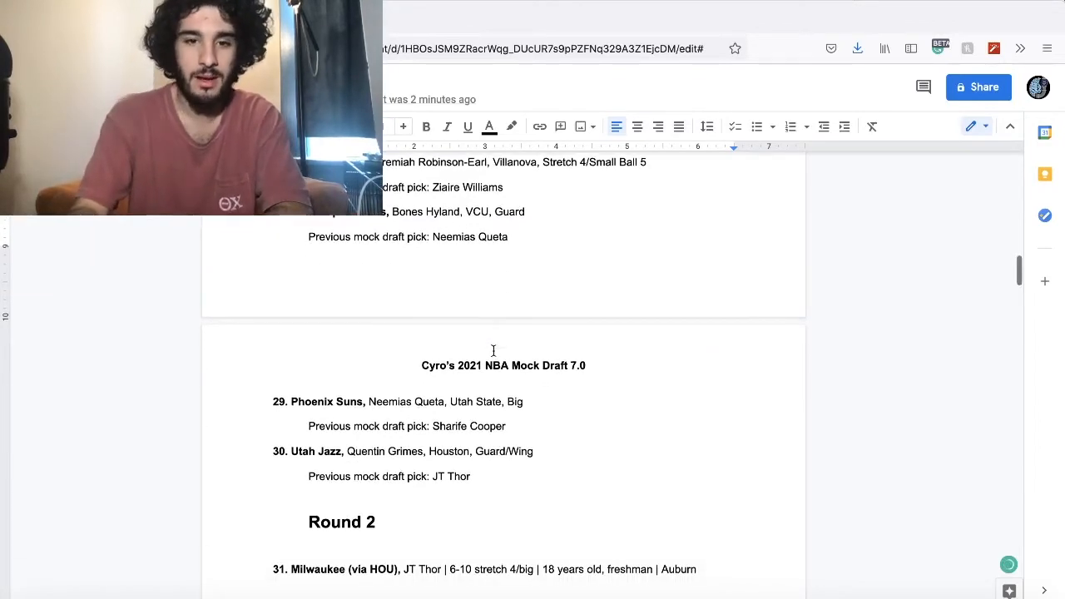
pyautogui.scroll(-3)
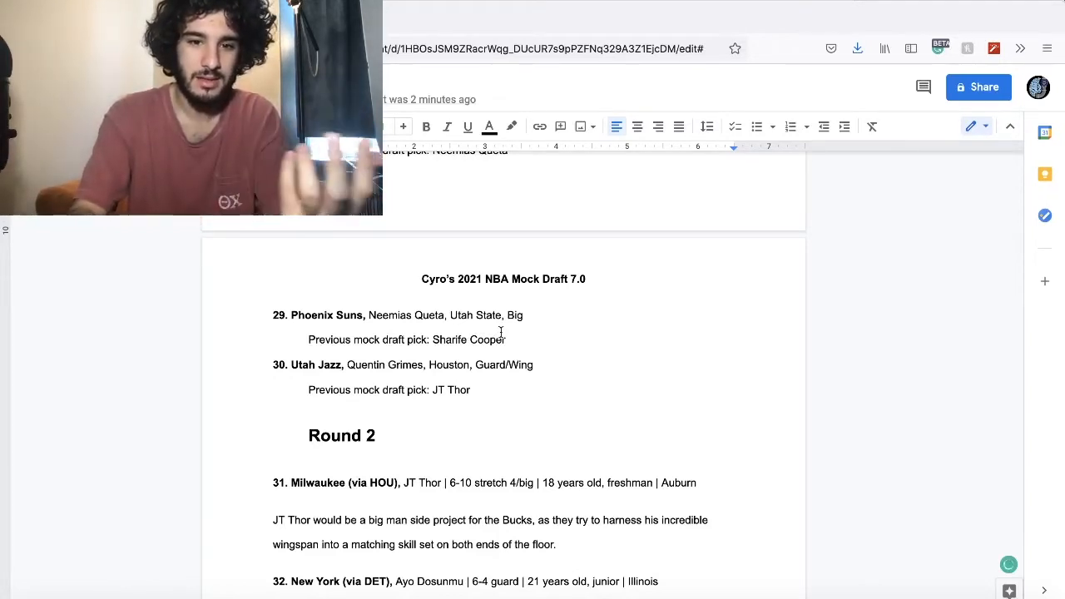
pyautogui.scroll(-3)
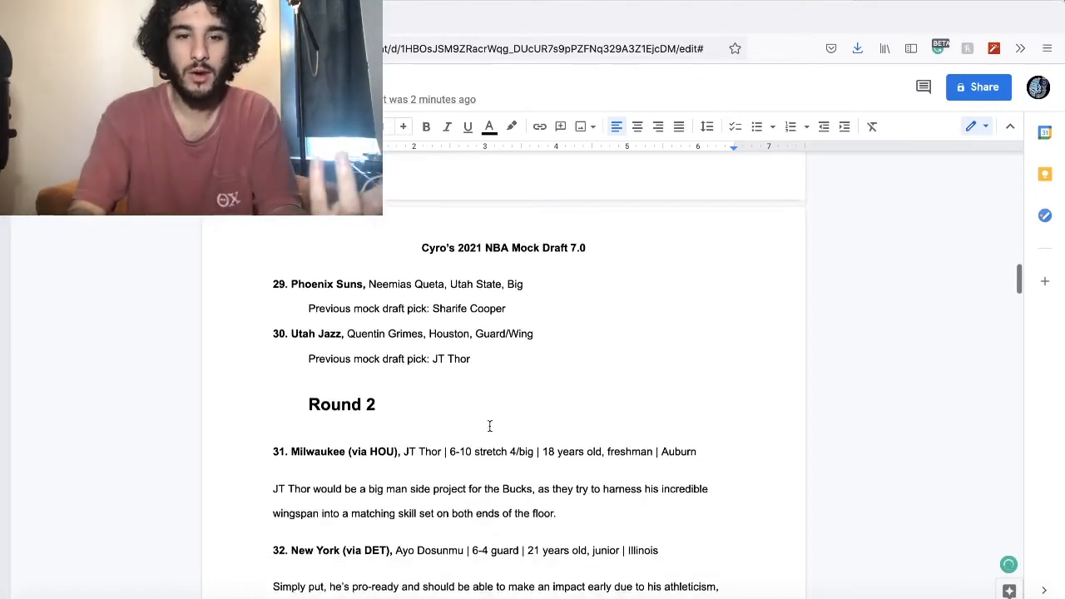
pyautogui.scroll(-3)
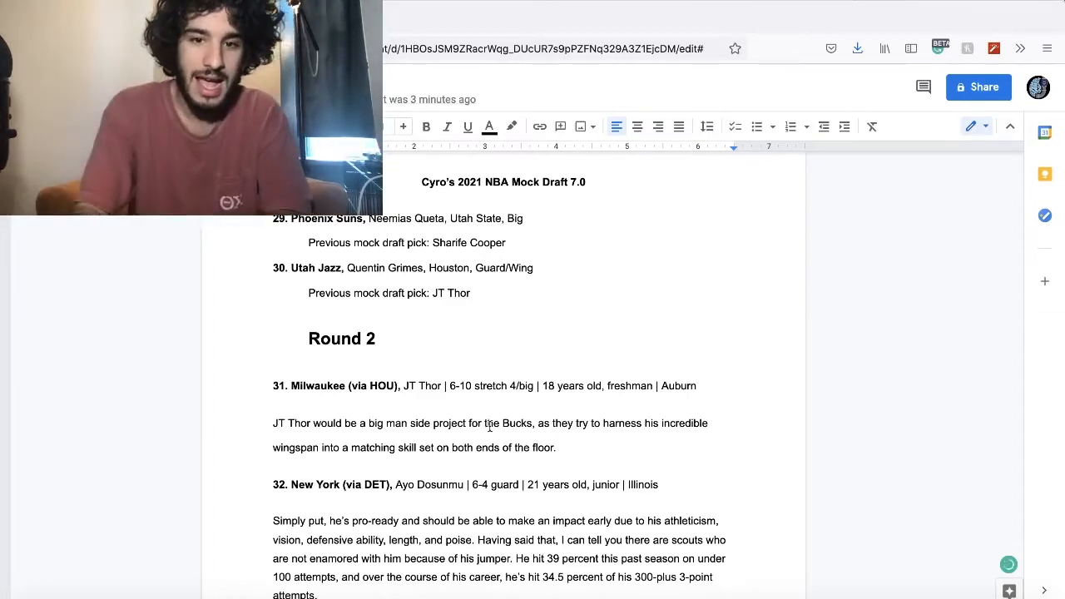
pyautogui.scroll(-3)
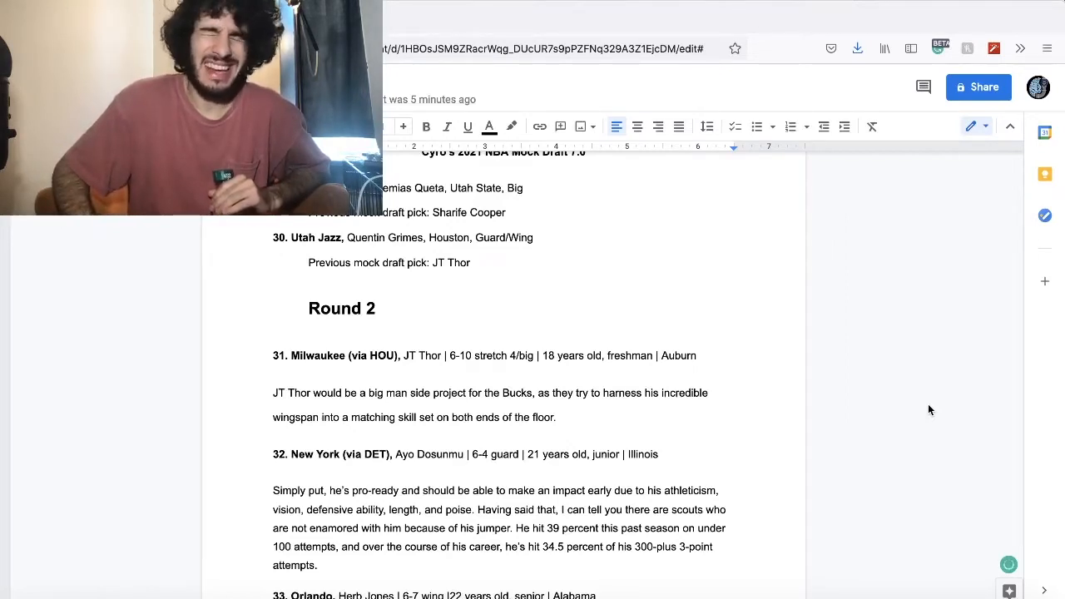
pyautogui.scroll(-3)
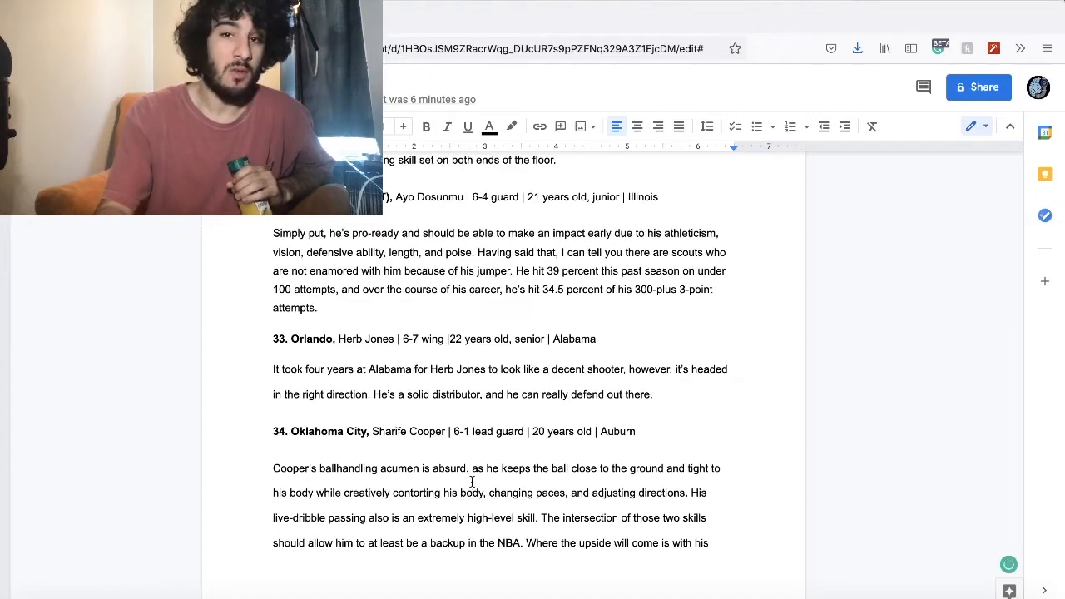
pyautogui.scroll(-3)
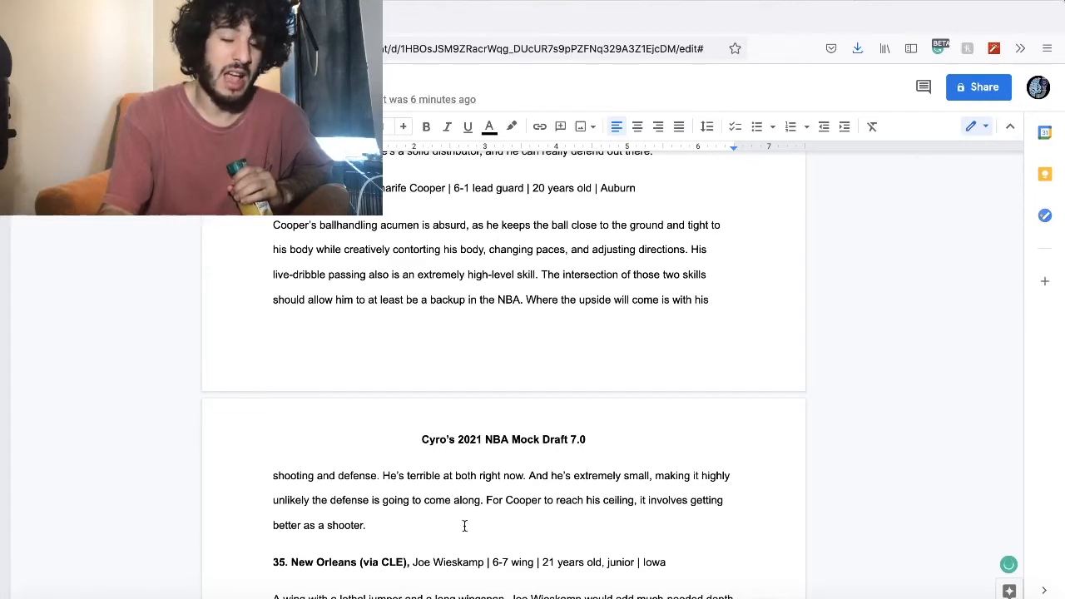
pyautogui.scroll(-3)
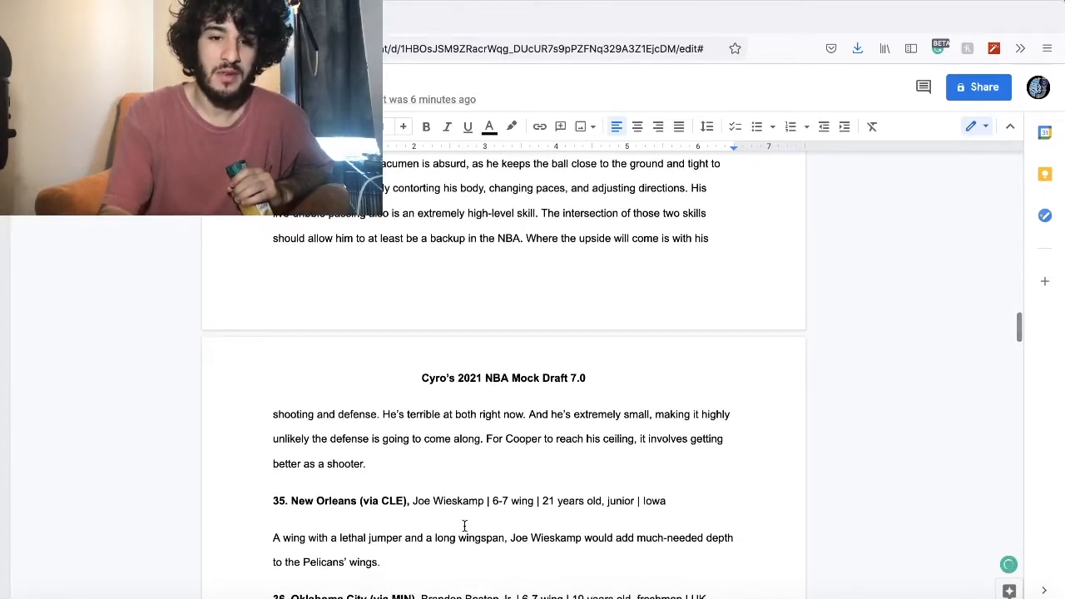
pyautogui.scroll(-3)
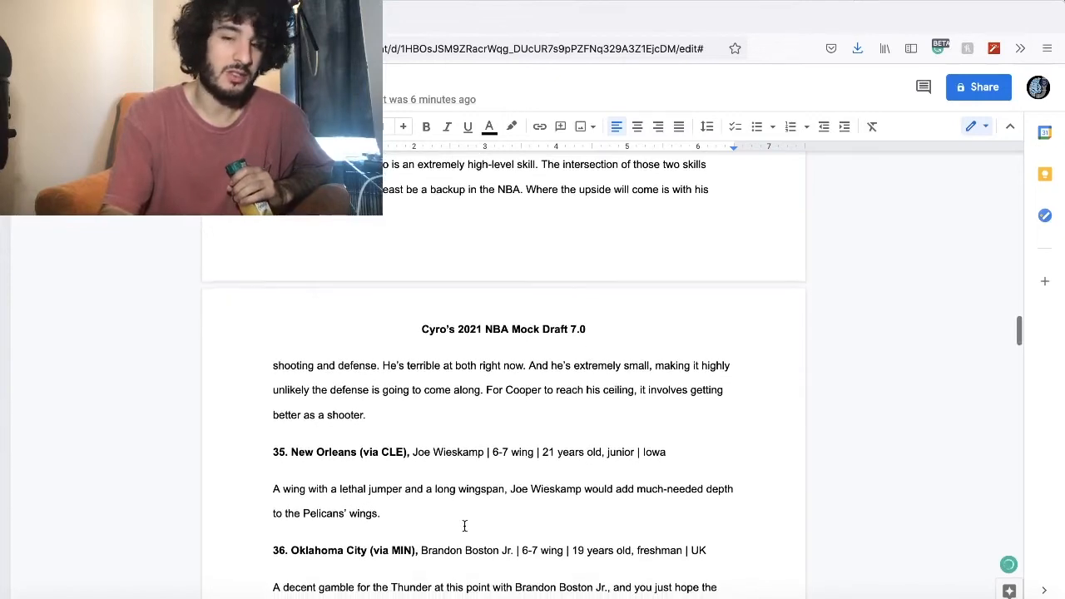
pyautogui.scroll(-3)
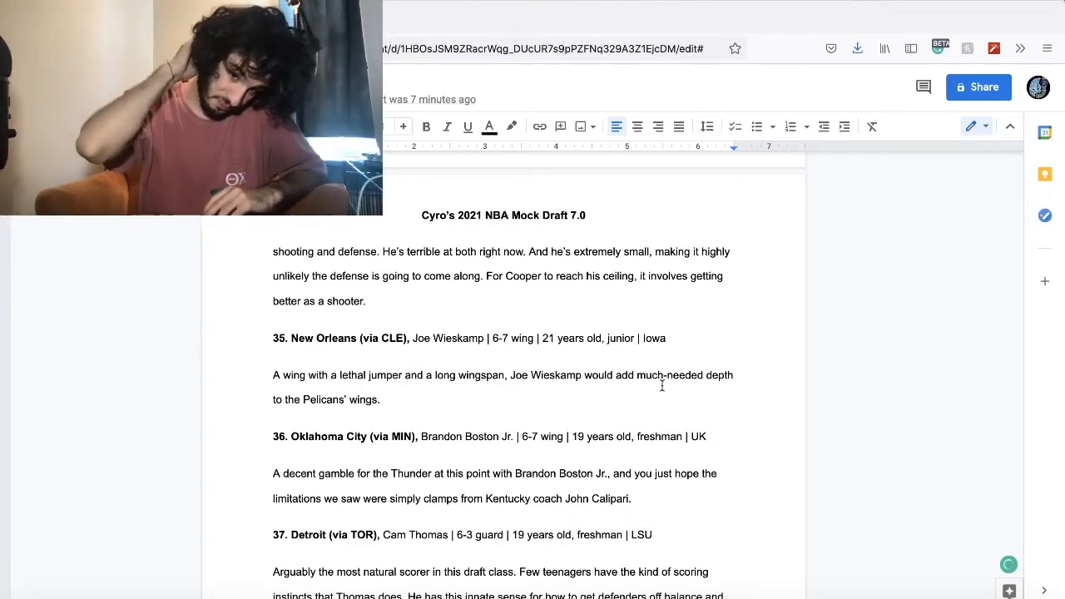
pyautogui.scroll(-3)
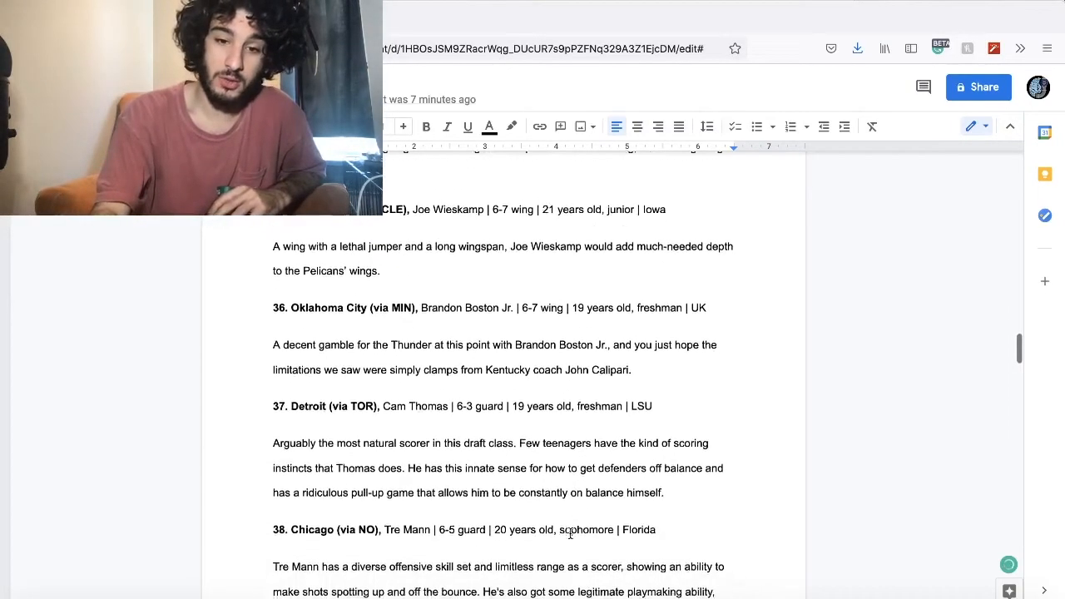
pyautogui.scroll(-3)
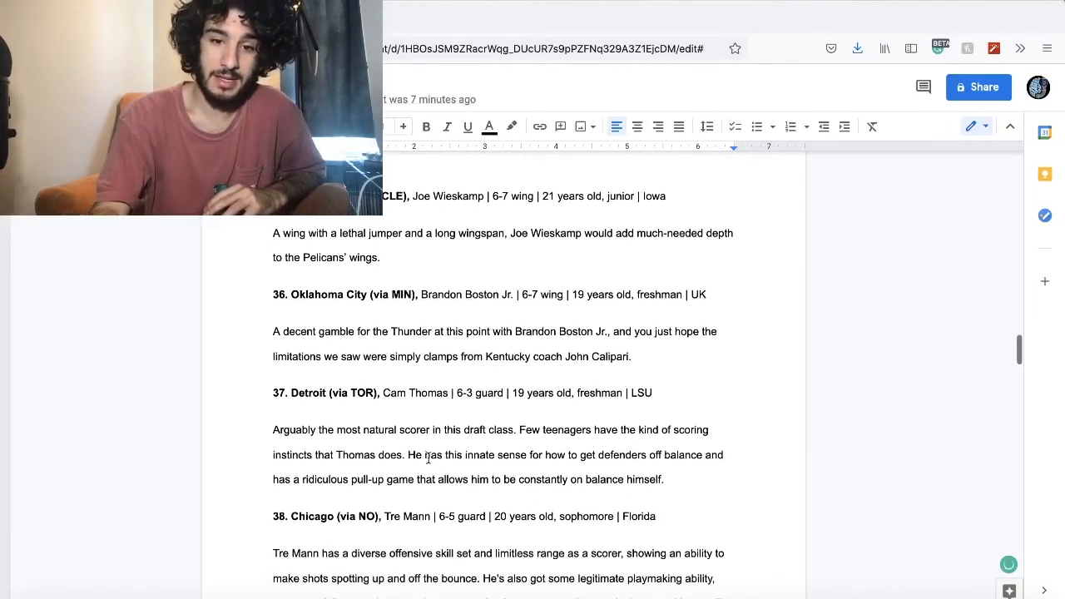
pyautogui.scroll(-3)
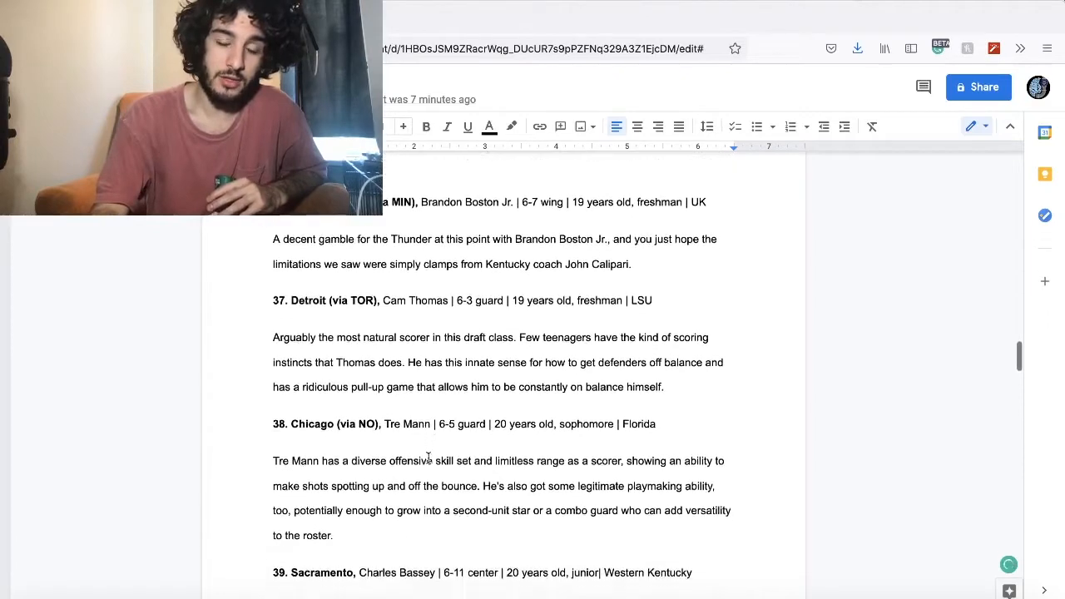
pyautogui.scroll(-3)
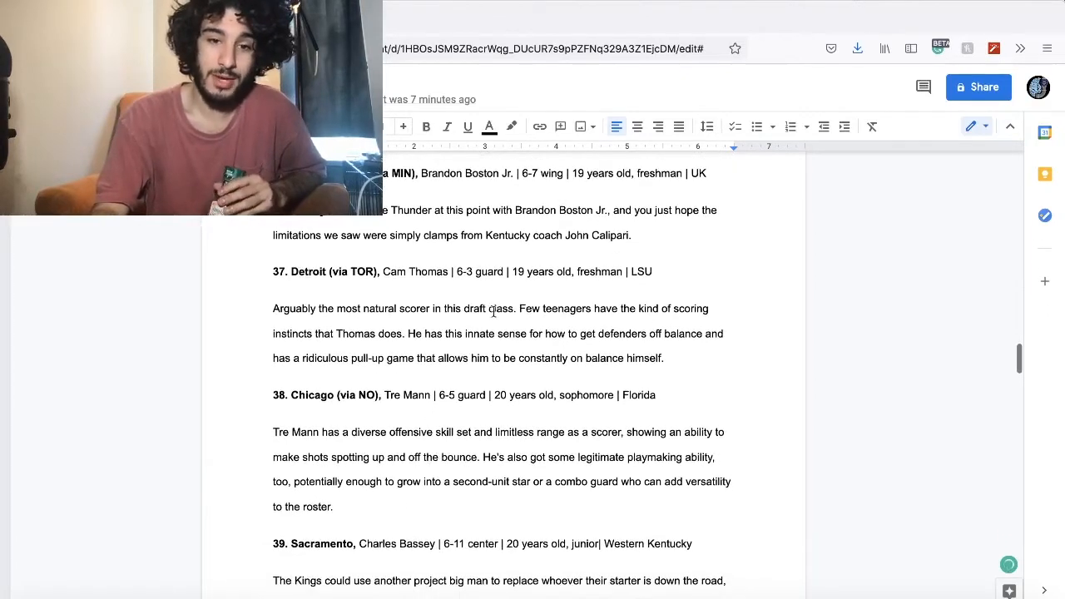
pyautogui.scroll(-3)
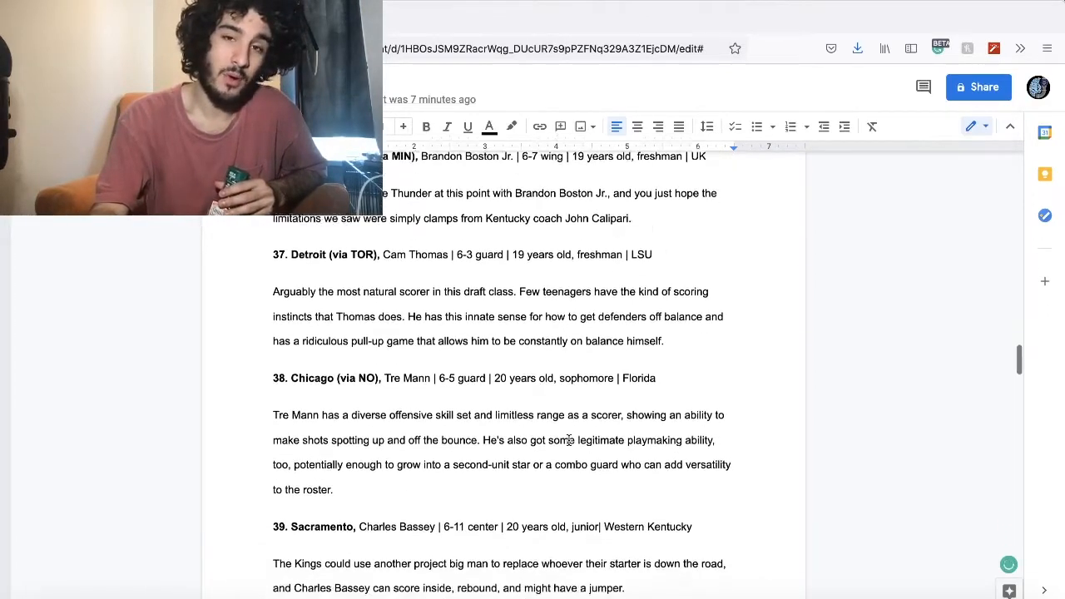
pyautogui.scroll(-3)
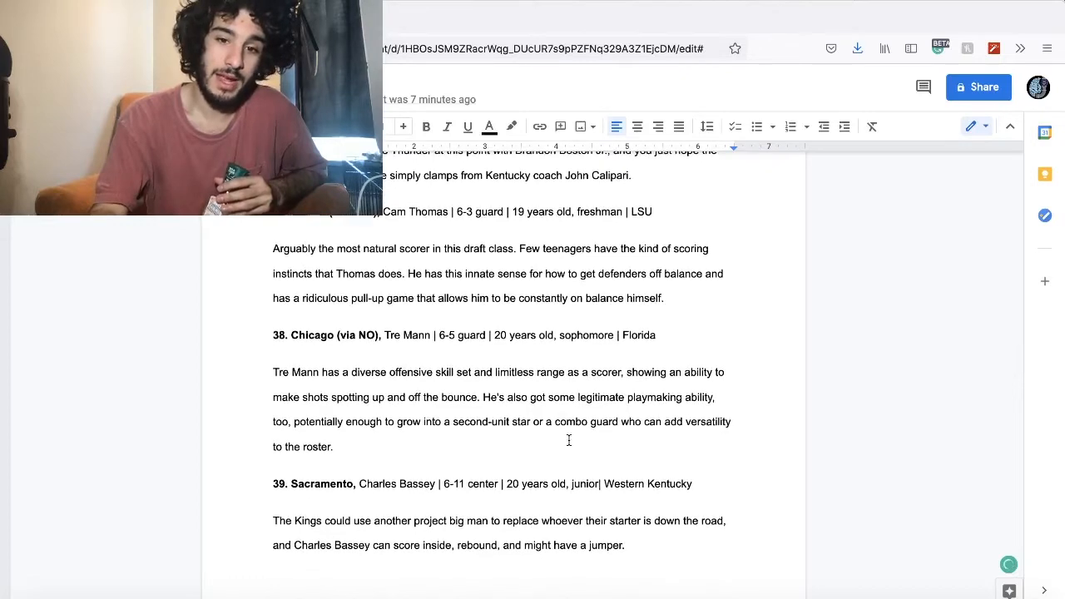
pyautogui.scroll(-3)
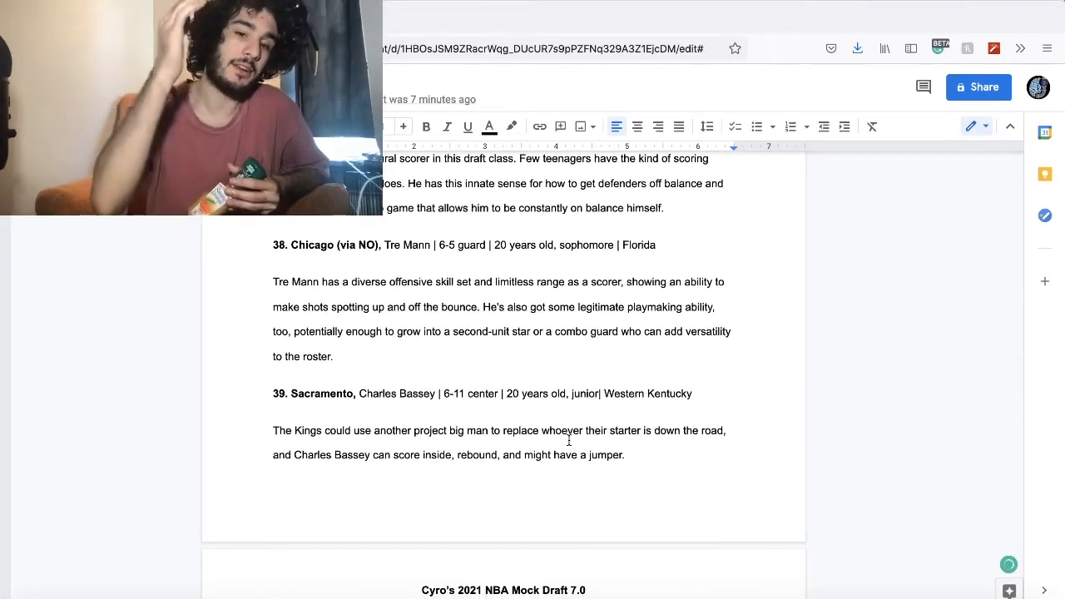
pyautogui.scroll(-3)
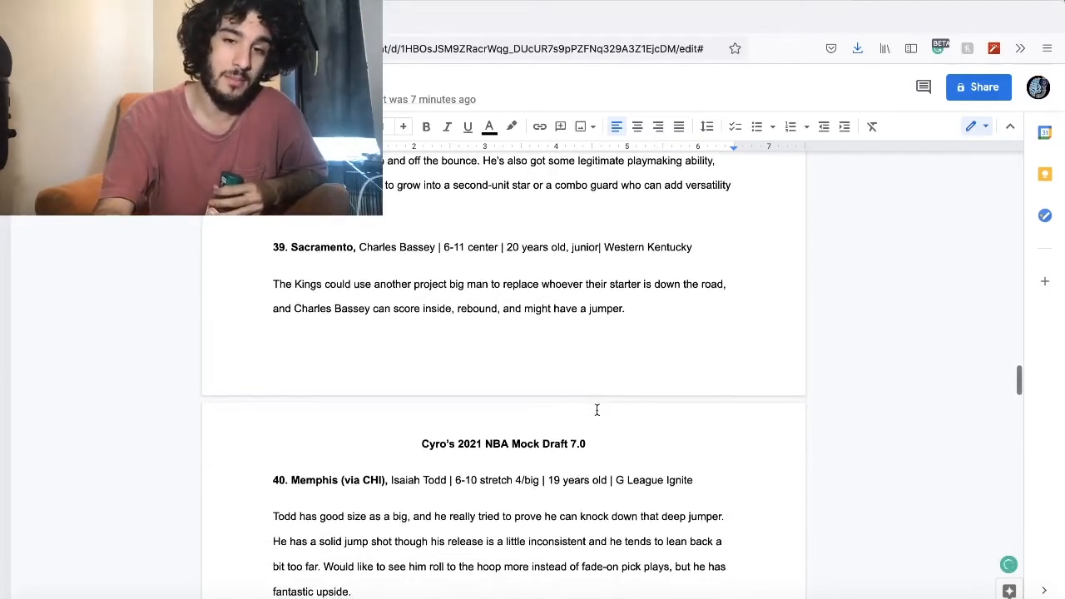
pyautogui.scroll(-3)
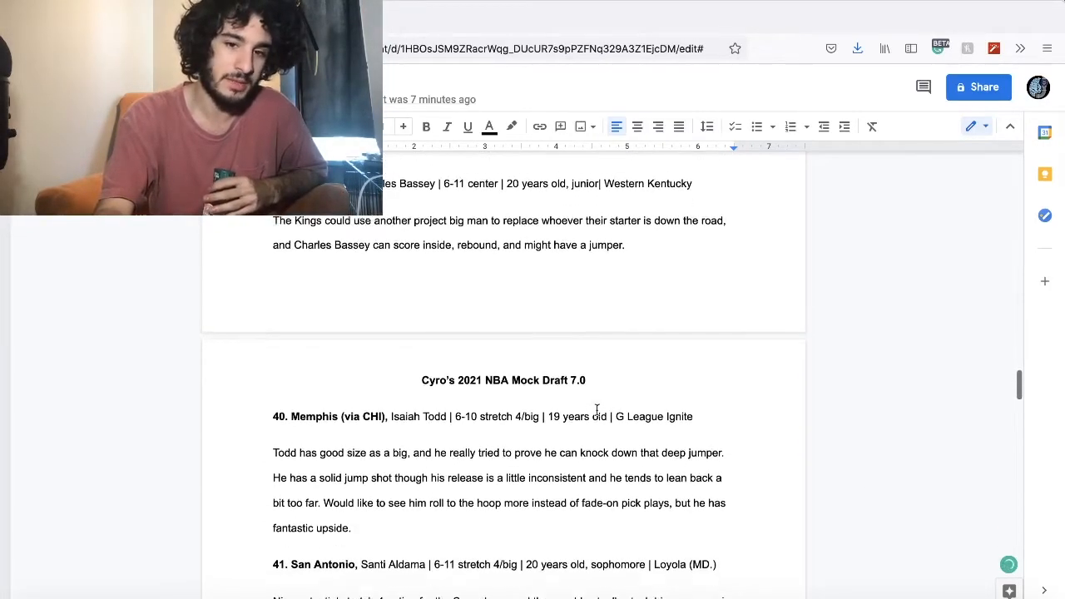
pyautogui.scroll(-3)
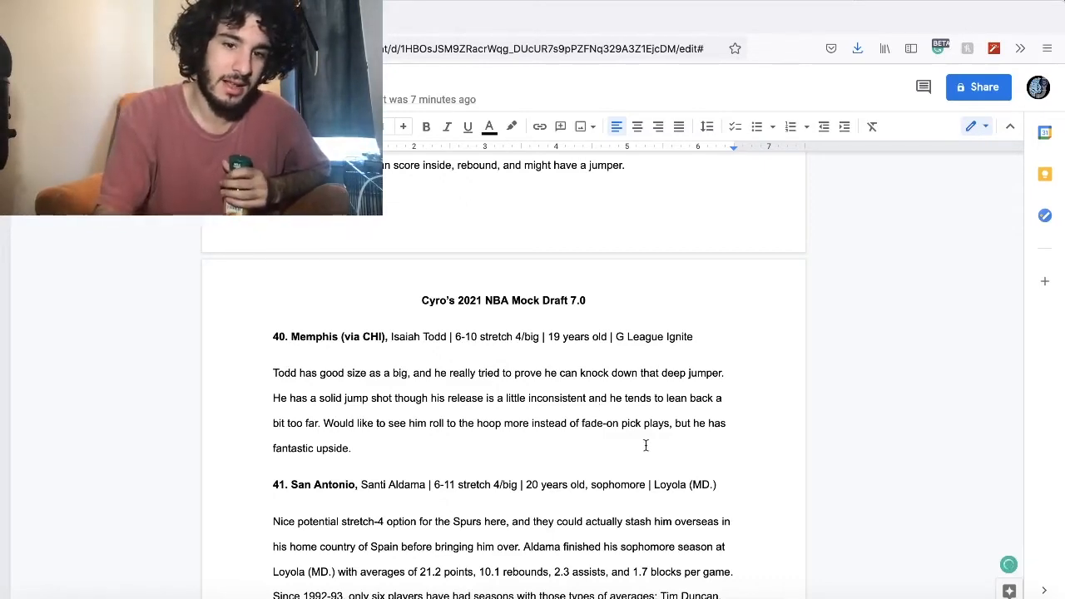
pyautogui.scroll(-3)
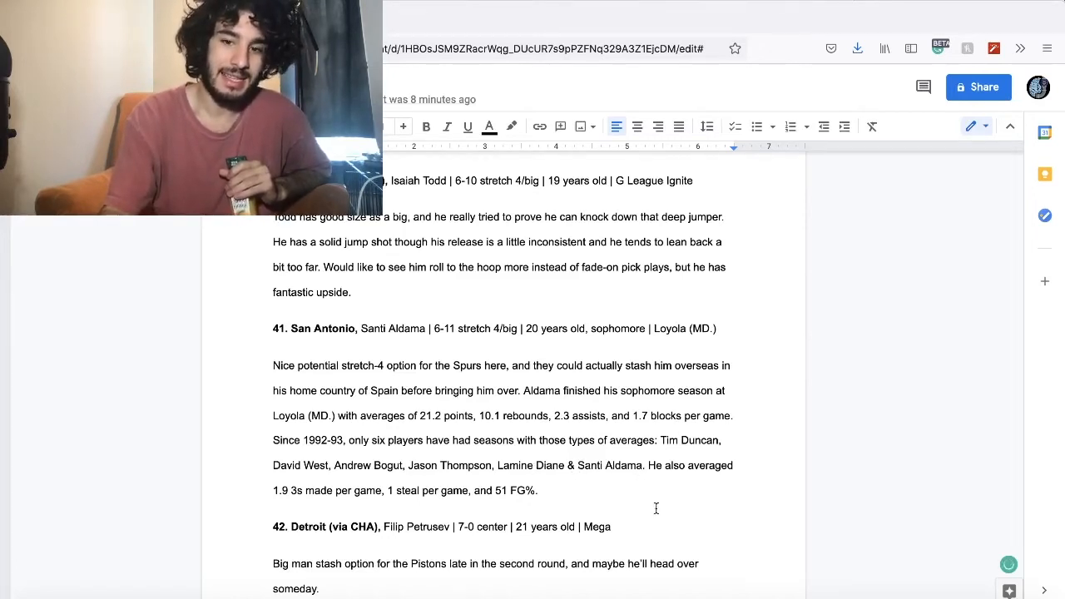
pyautogui.scroll(-3)
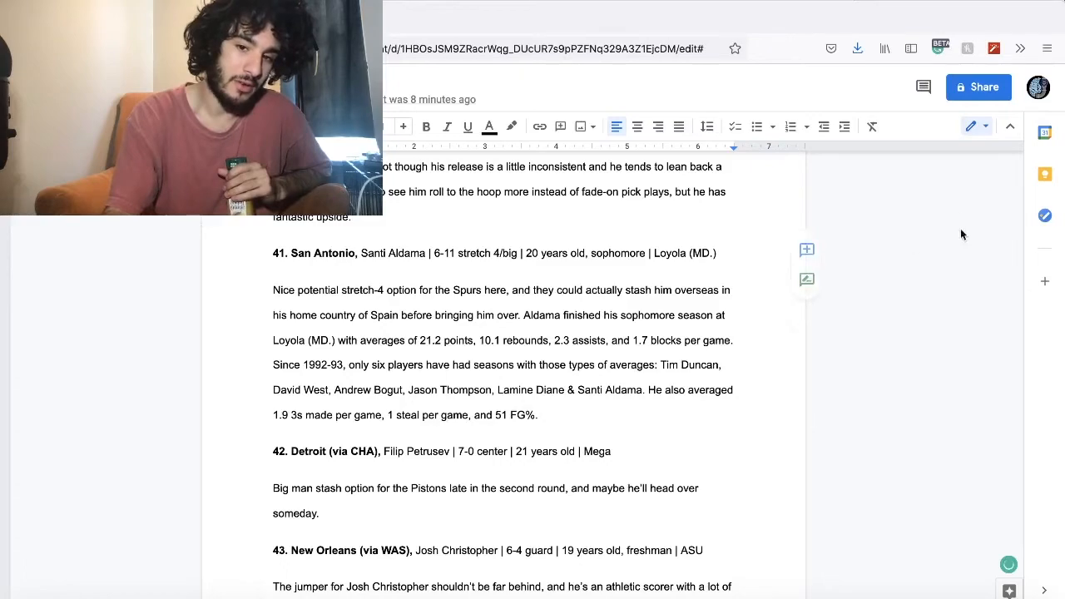
pyautogui.scroll(-3)
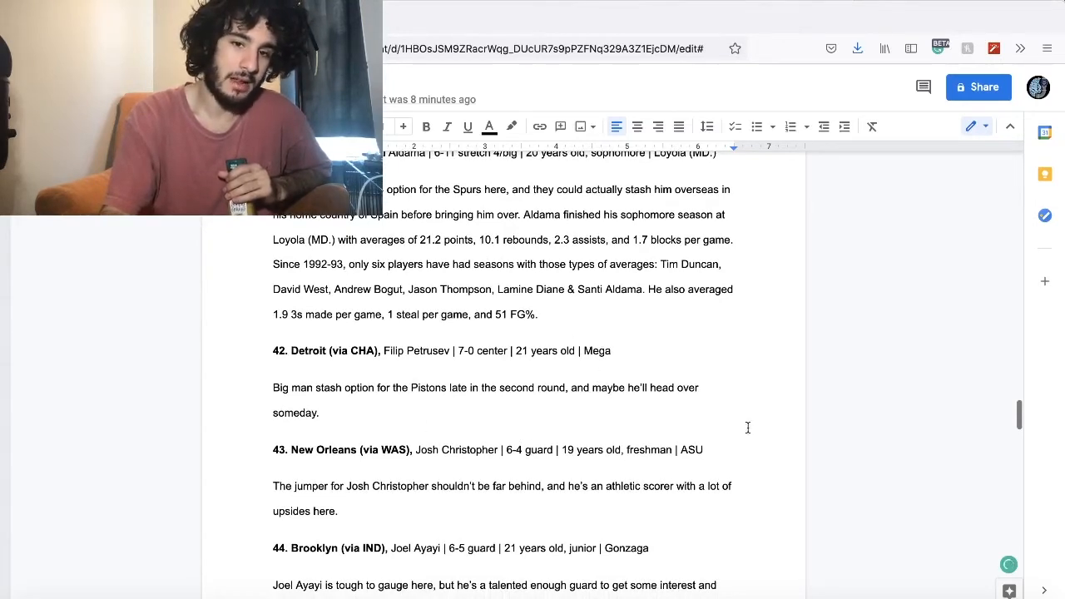
pyautogui.scroll(-3)
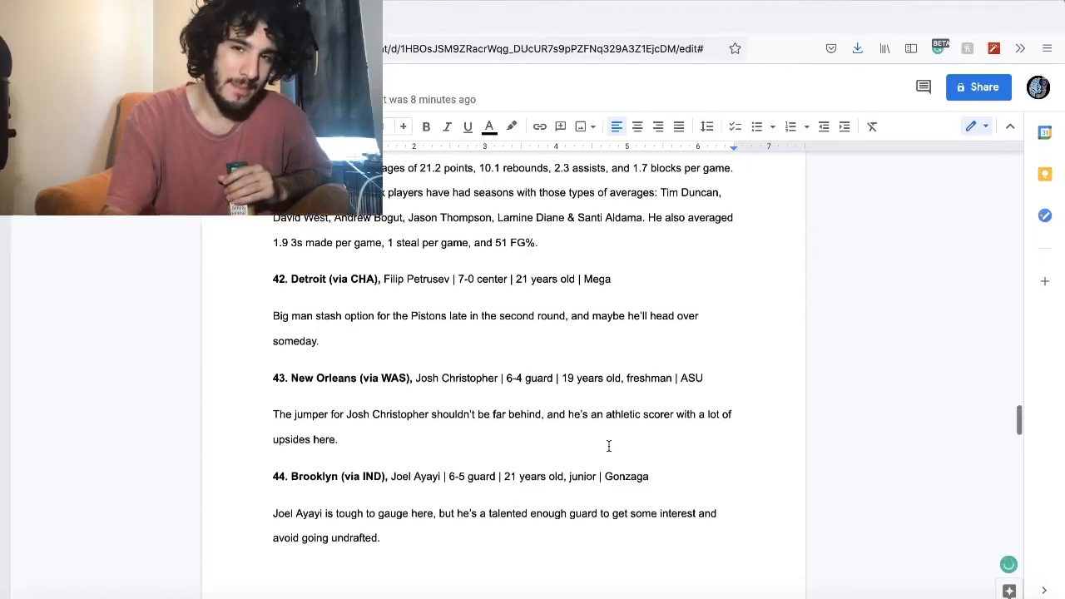
pyautogui.scroll(-3)
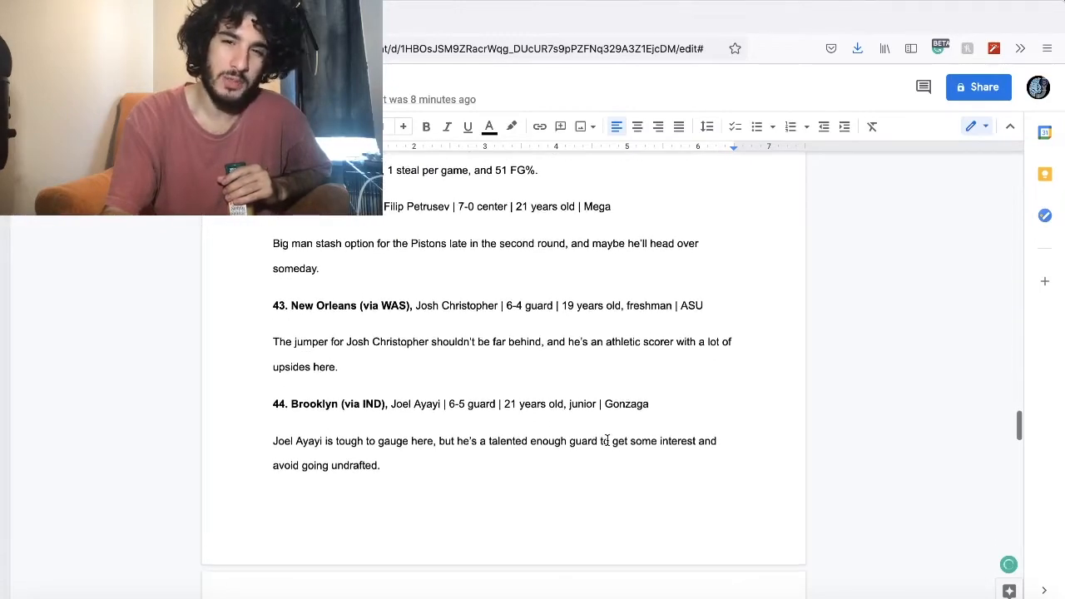
pyautogui.scroll(-3)
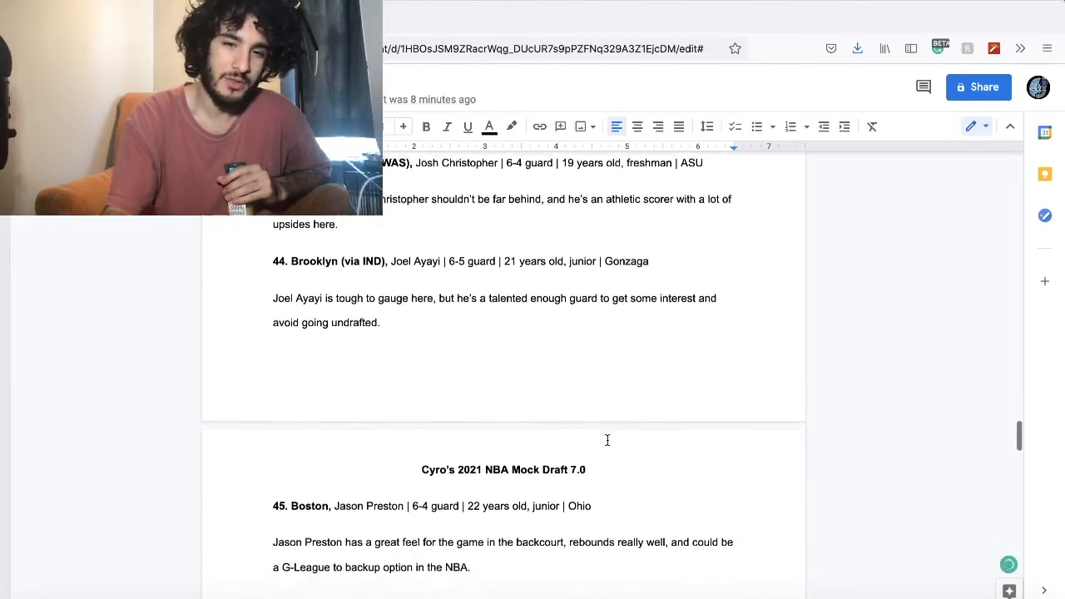
pyautogui.scroll(-3)
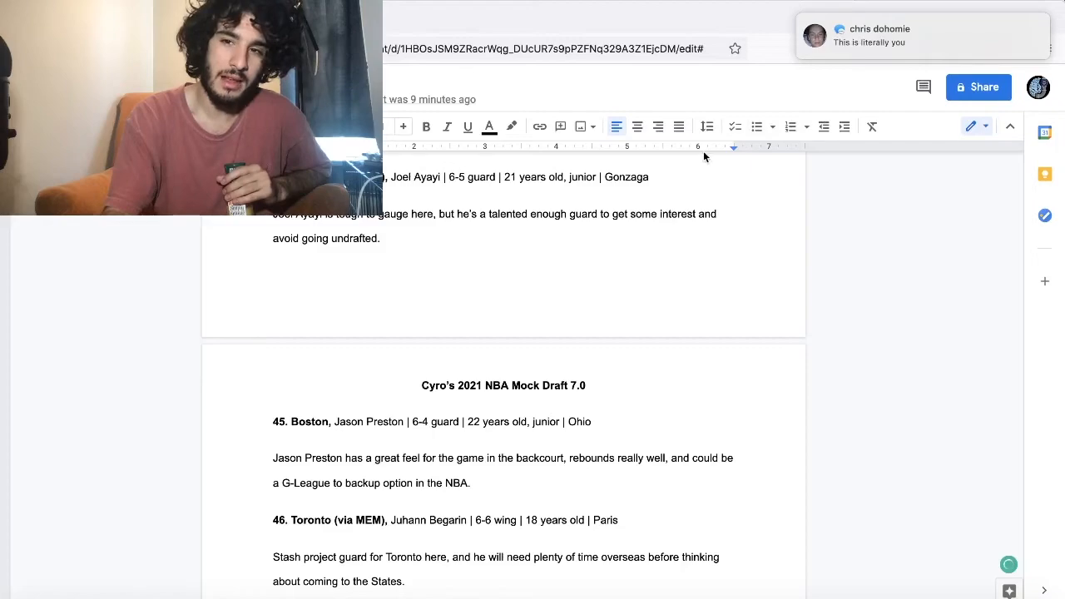
pyautogui.scroll(-3)
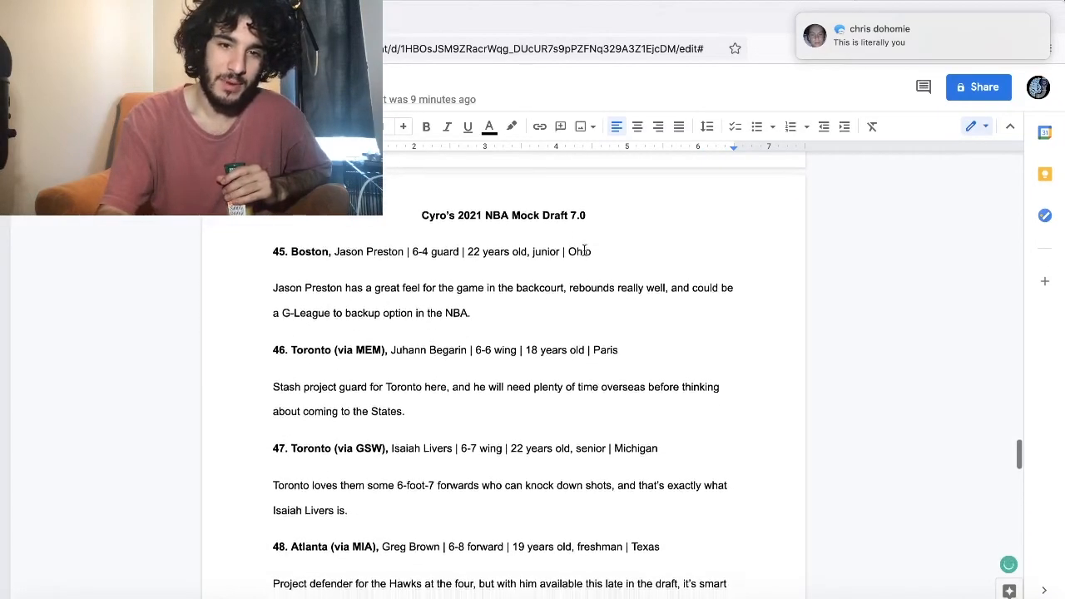
pyautogui.scroll(-3)
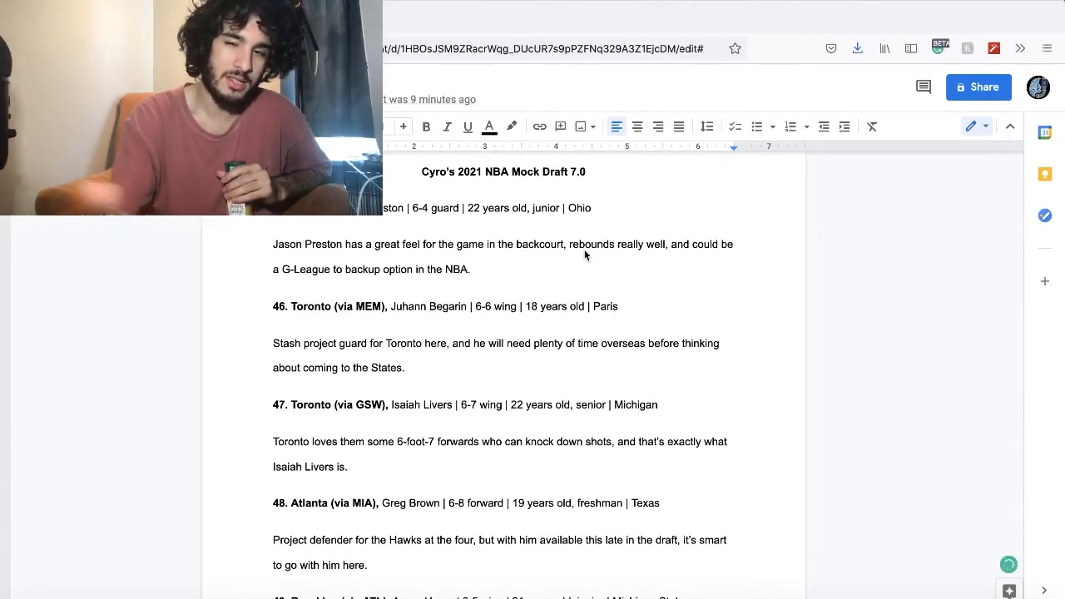
pyautogui.scroll(-3)
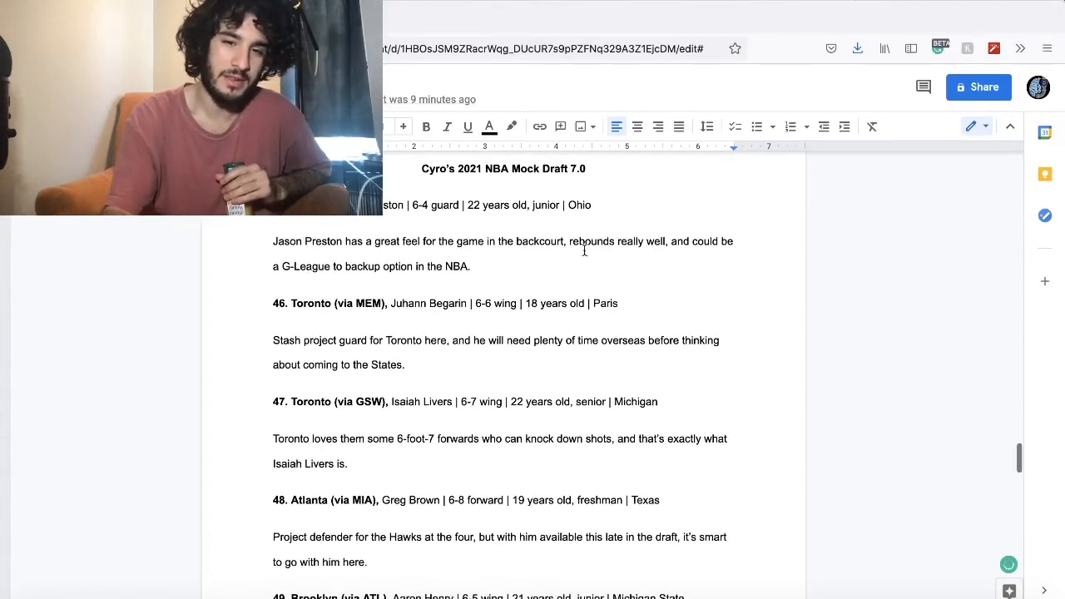
pyautogui.scroll(-3)
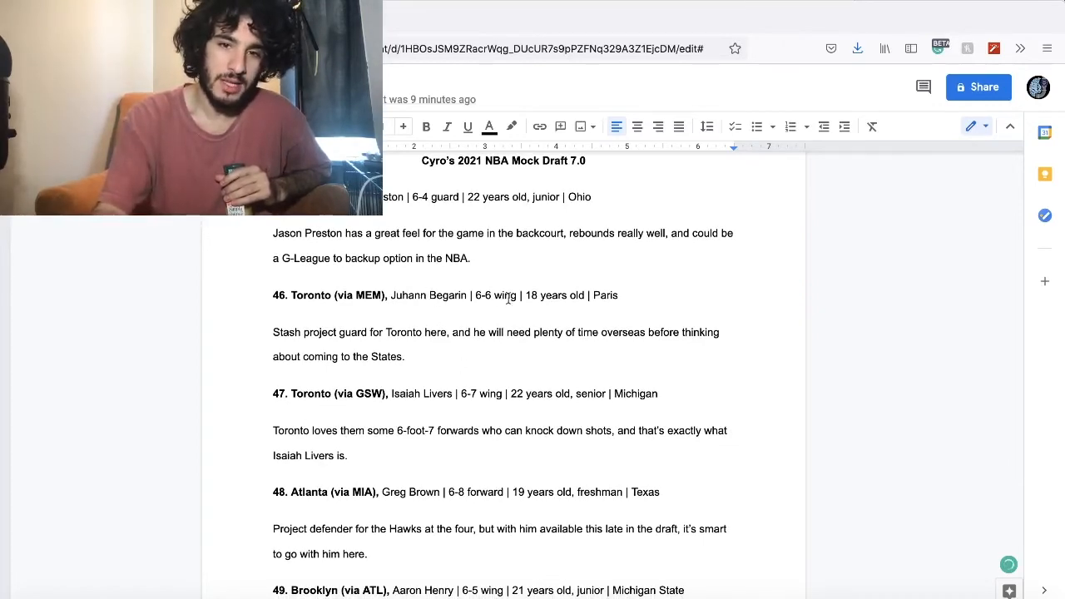
pyautogui.scroll(-3)
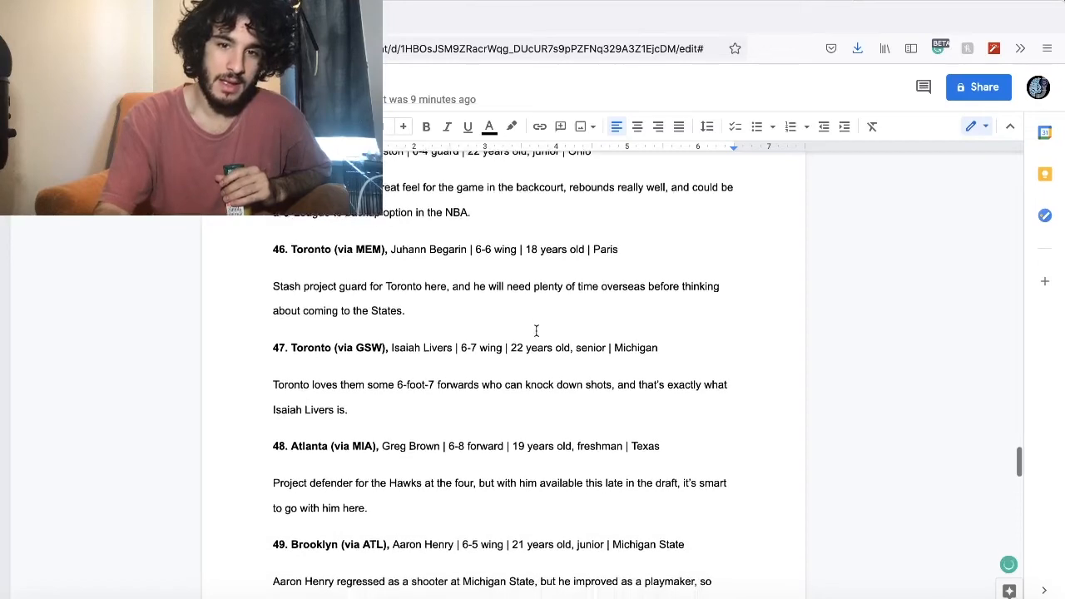
pyautogui.scroll(-3)
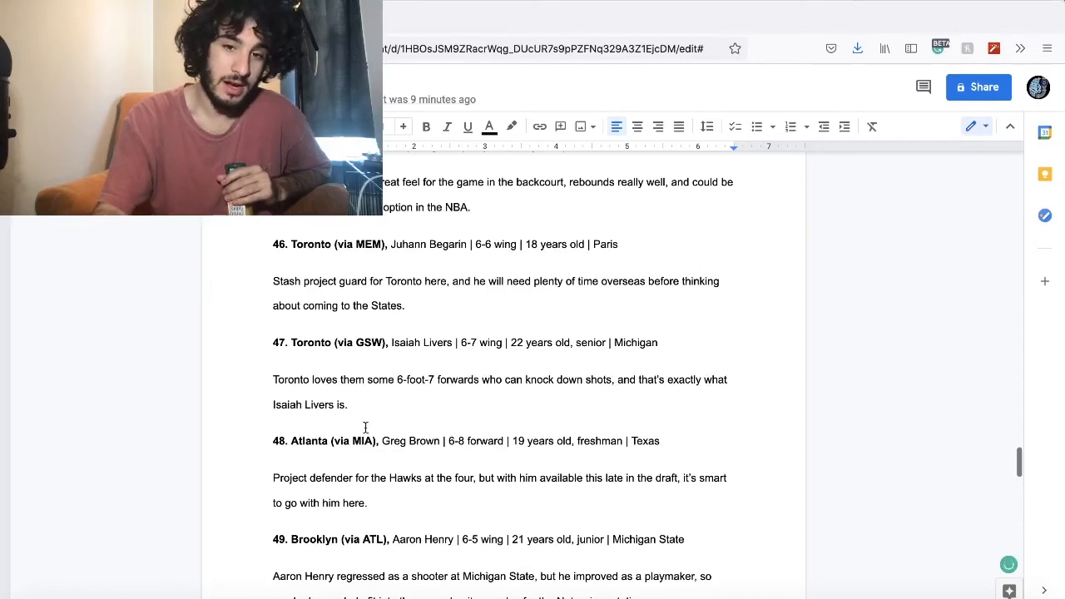
pyautogui.scroll(-3)
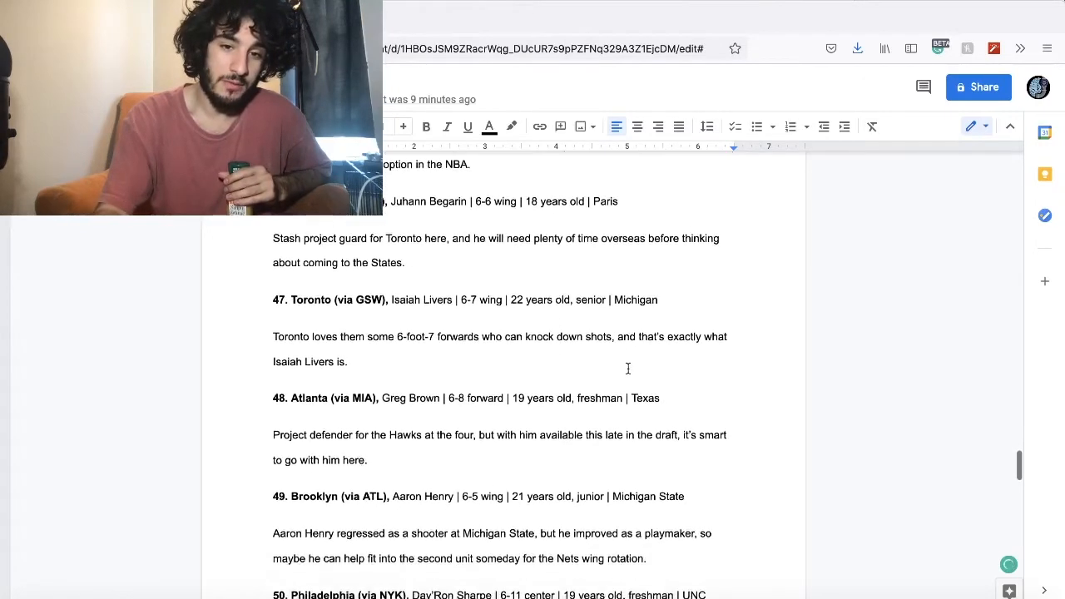
pyautogui.scroll(-3)
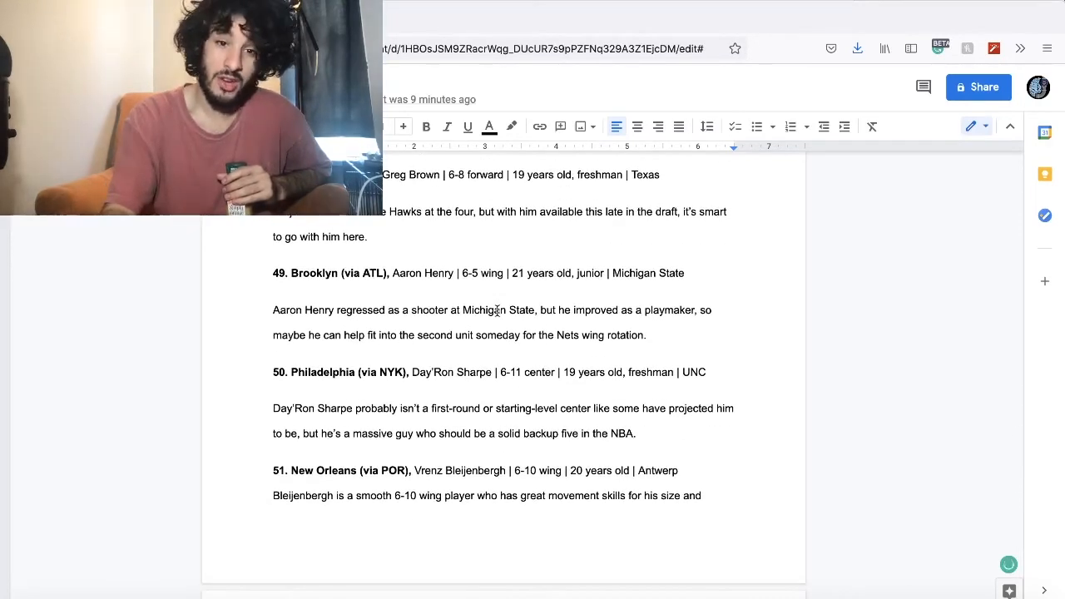
pyautogui.moveTo(907, 233)
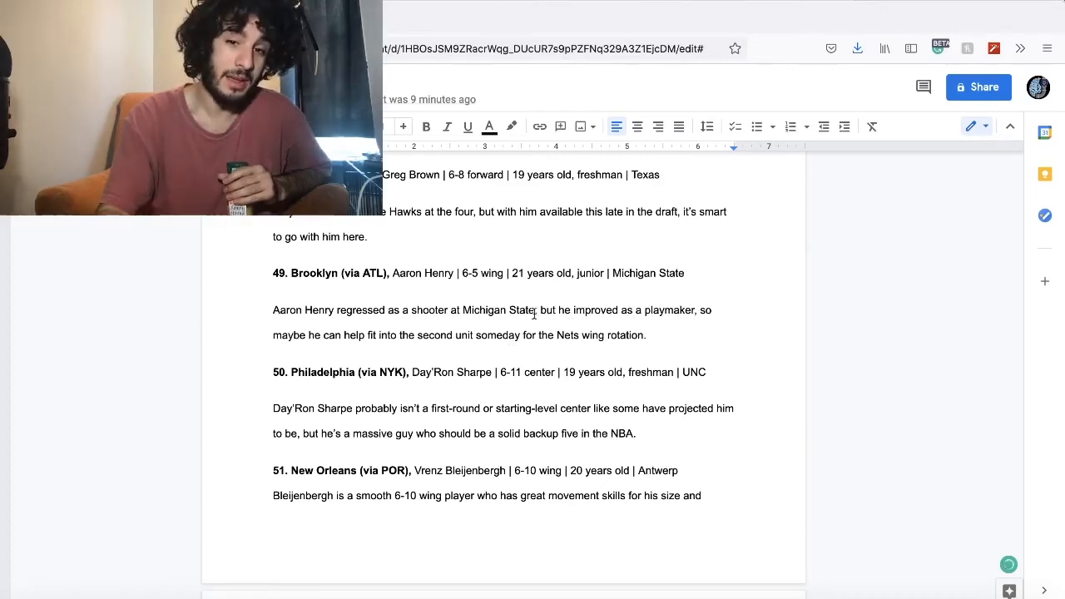
pyautogui.scroll(-3)
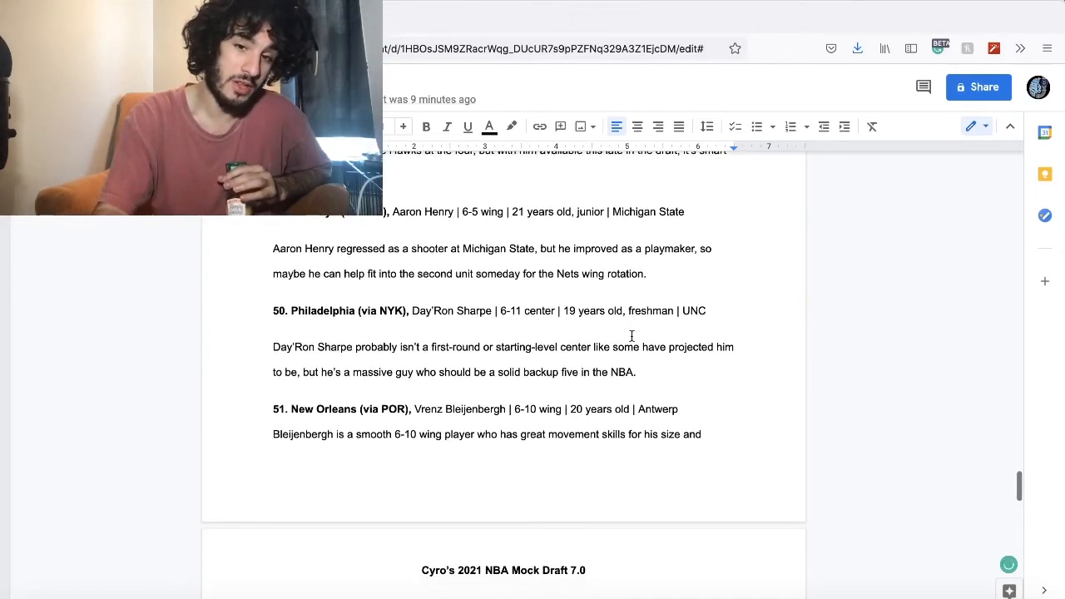
pyautogui.scroll(-3)
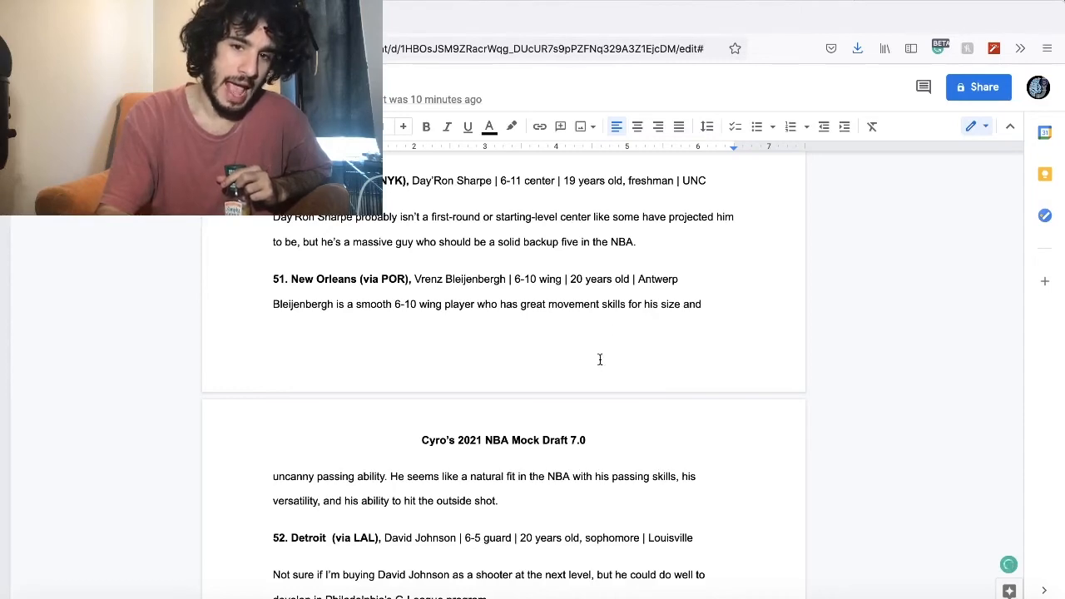
pyautogui.scroll(-3)
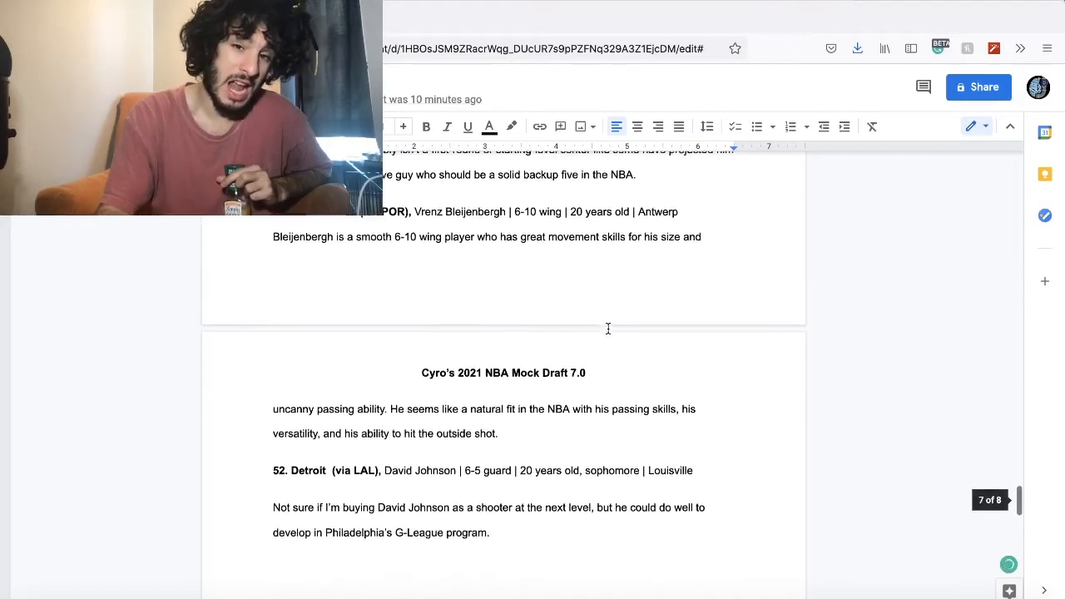
pyautogui.scroll(-3)
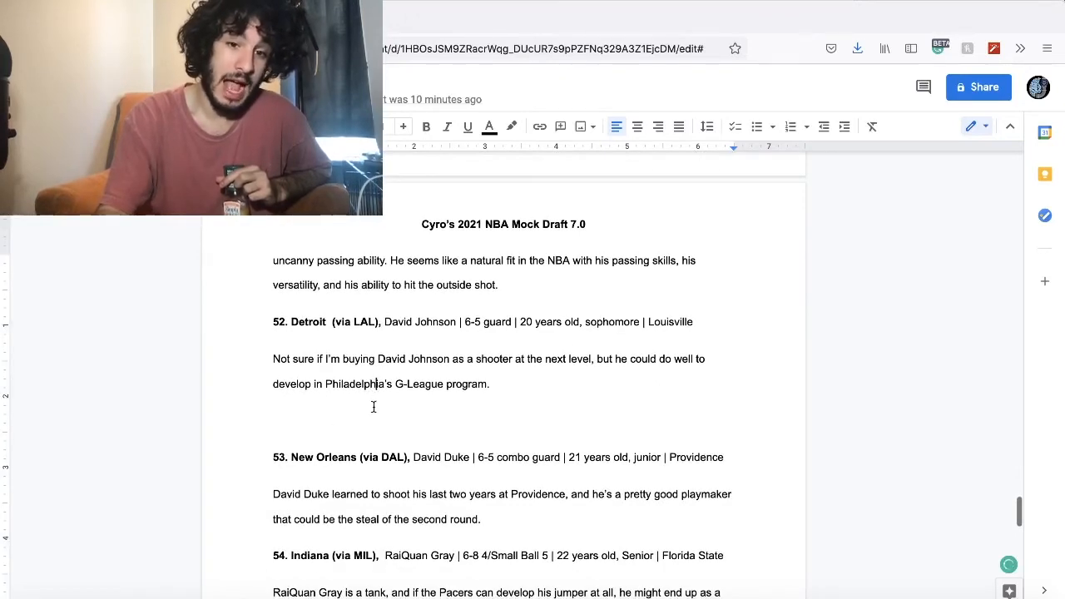
pyautogui.write(']')
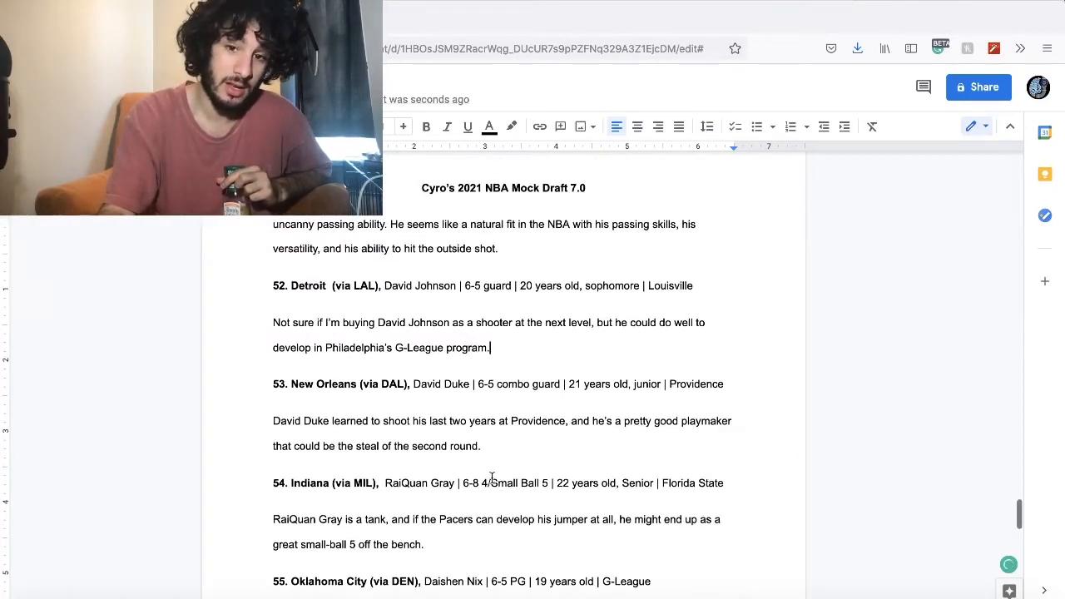
pyautogui.scroll(-3)
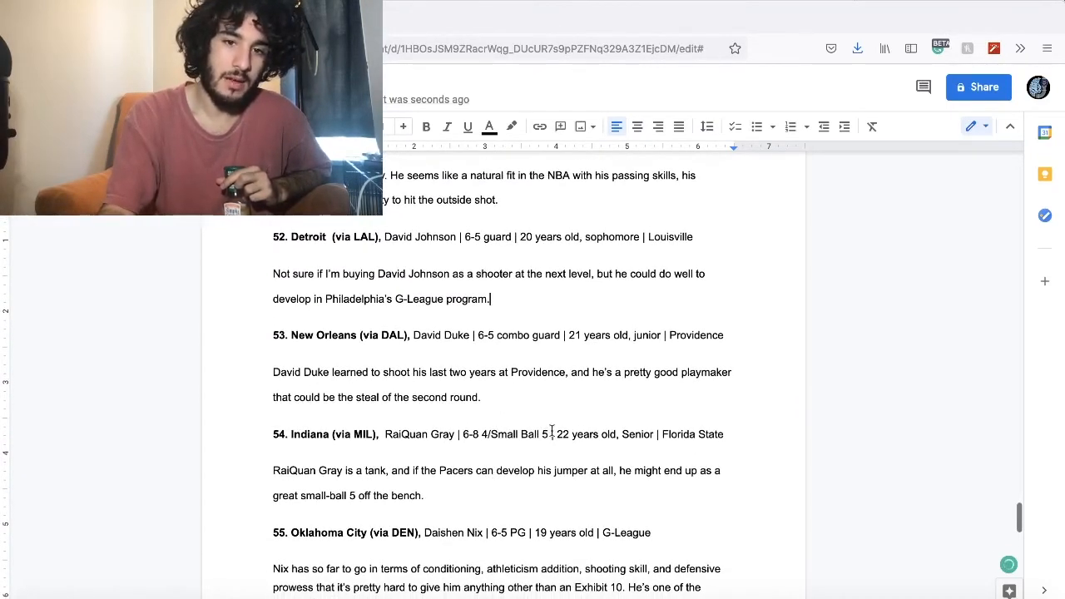
pyautogui.scroll(-3)
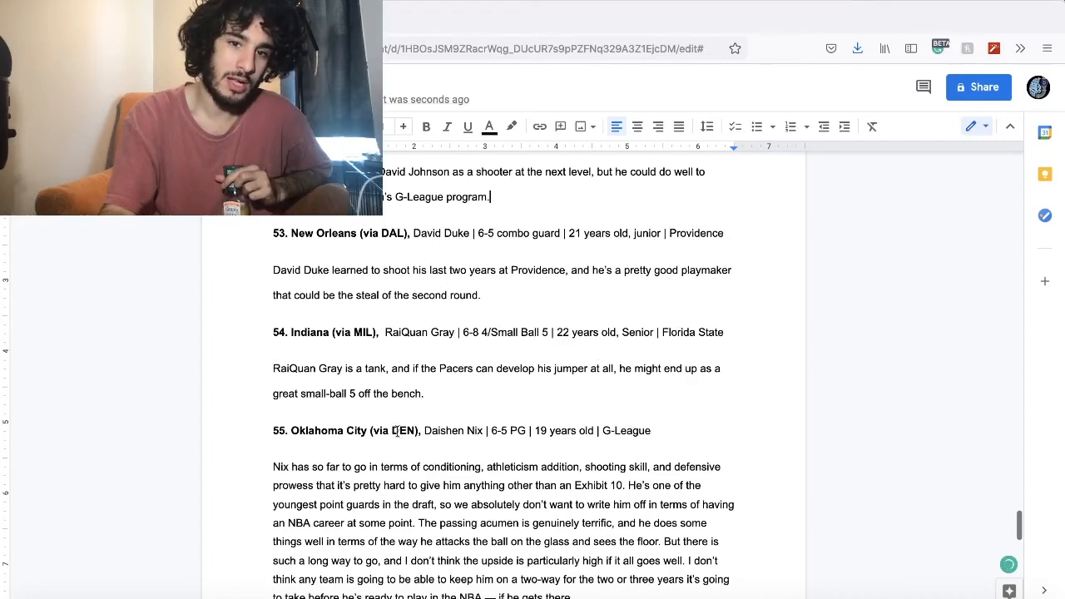
pyautogui.scroll(-3)
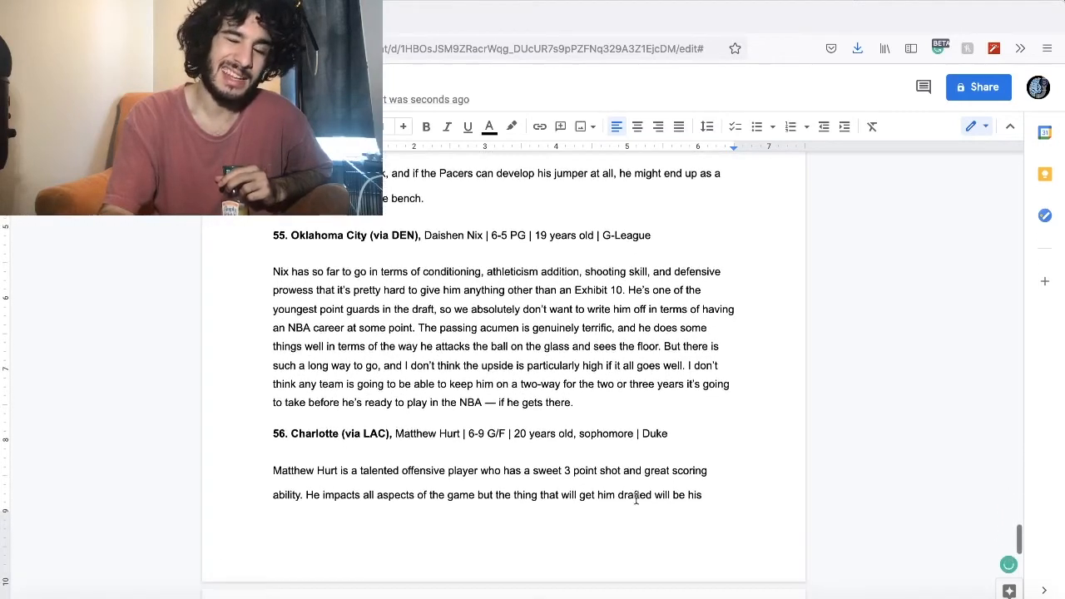
pyautogui.scroll(-3)
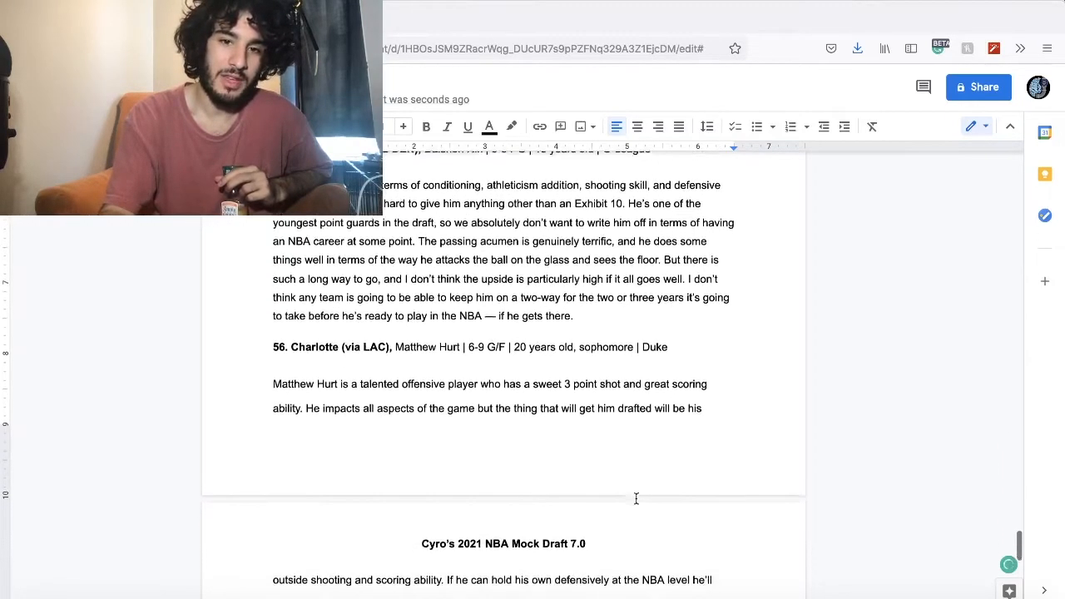
pyautogui.scroll(-3)
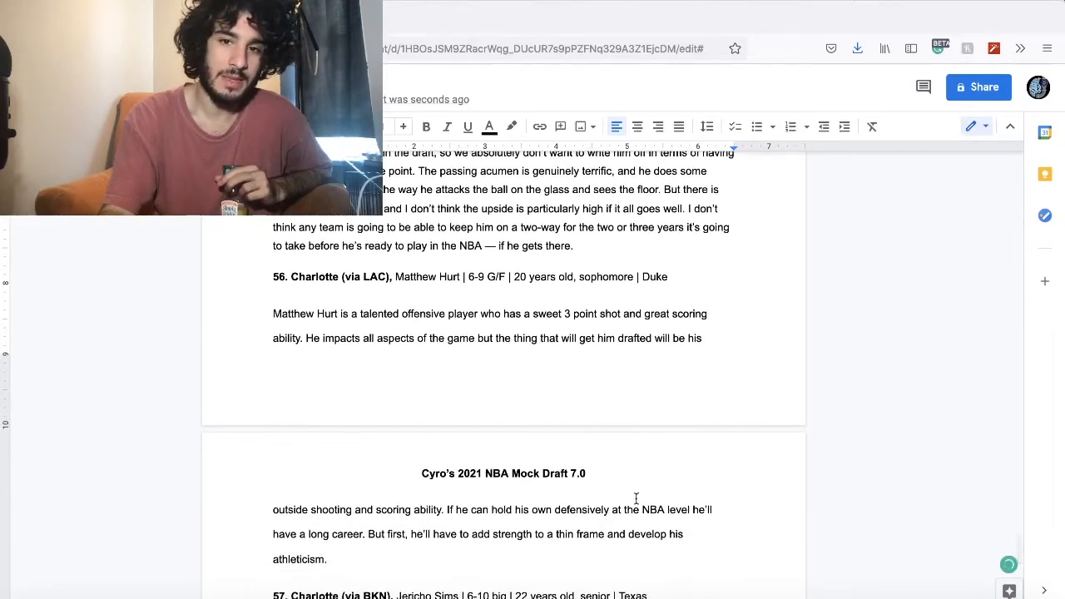
pyautogui.scroll(-3)
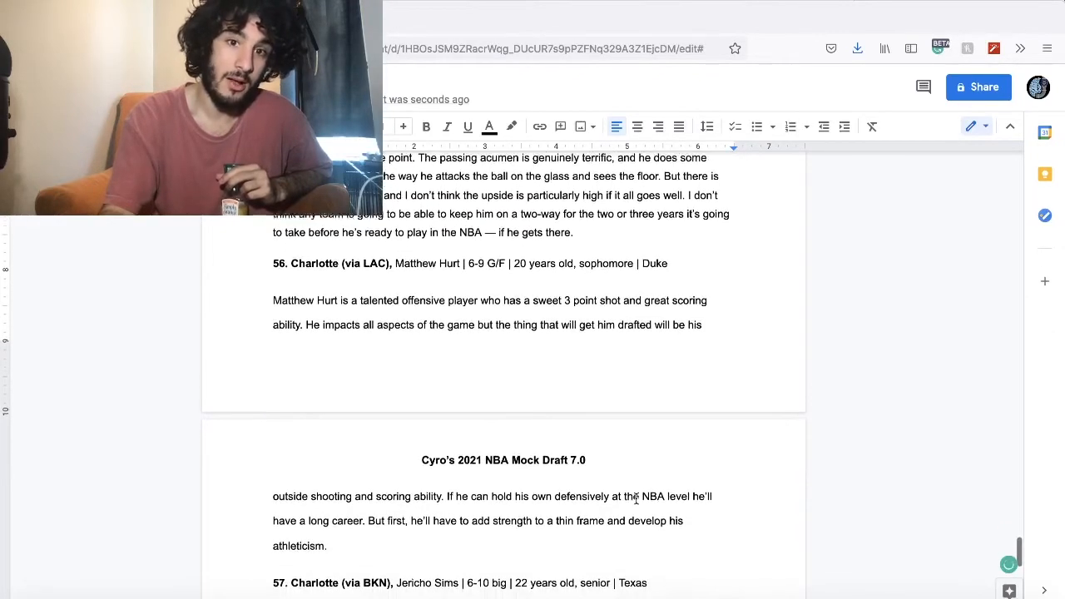
pyautogui.scroll(-3)
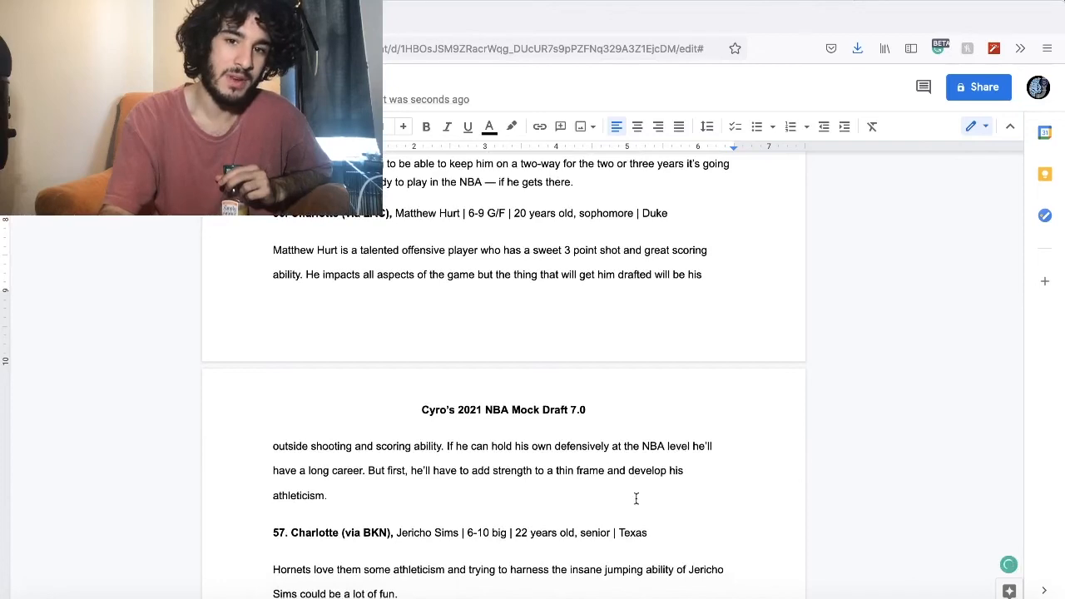
pyautogui.scroll(-3)
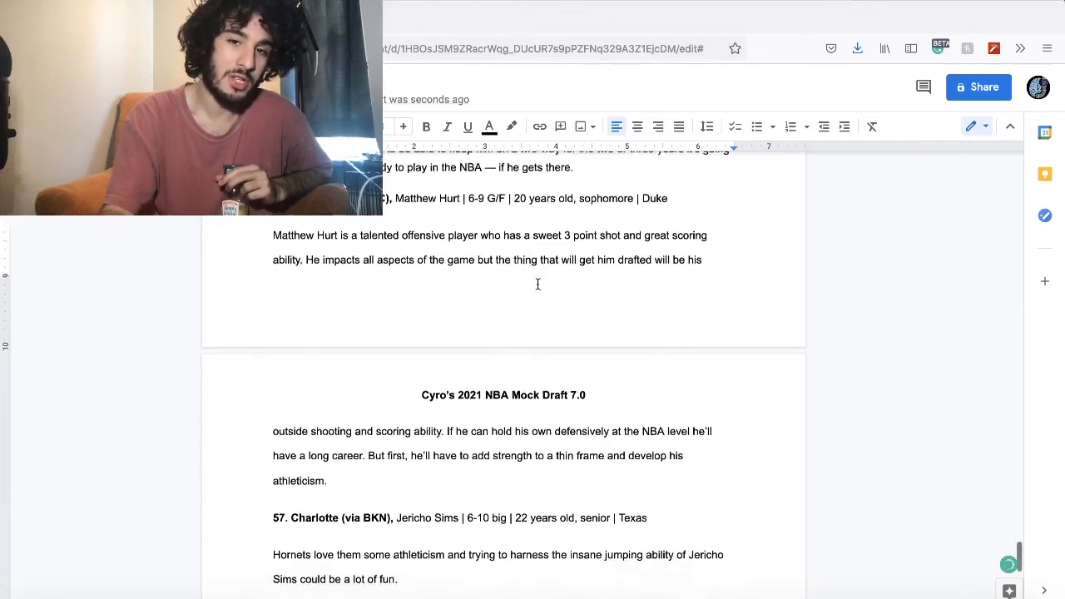
pyautogui.scroll(-3)
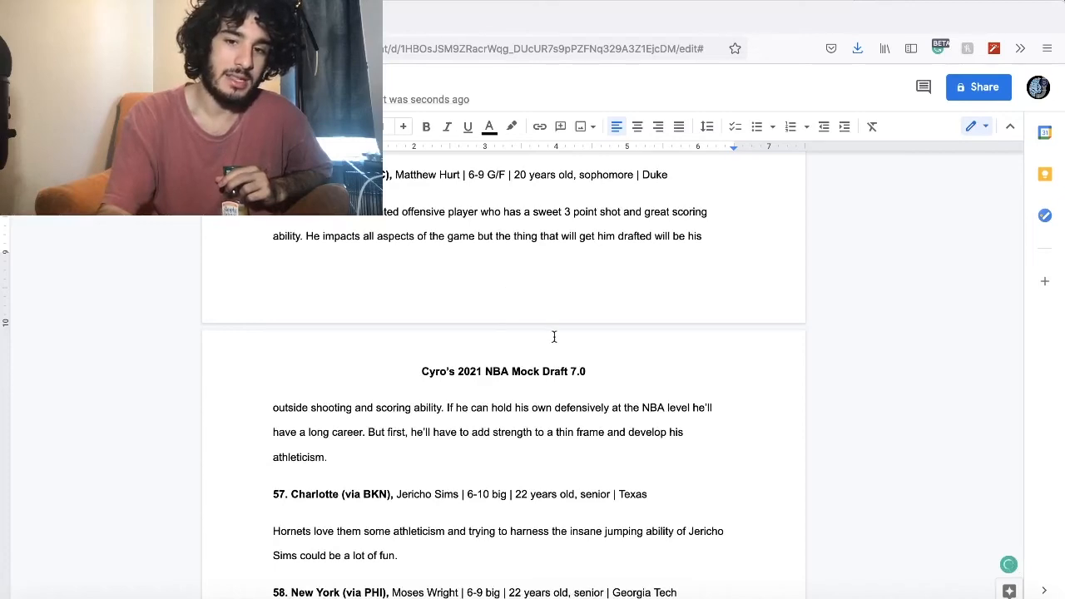
pyautogui.scroll(-3)
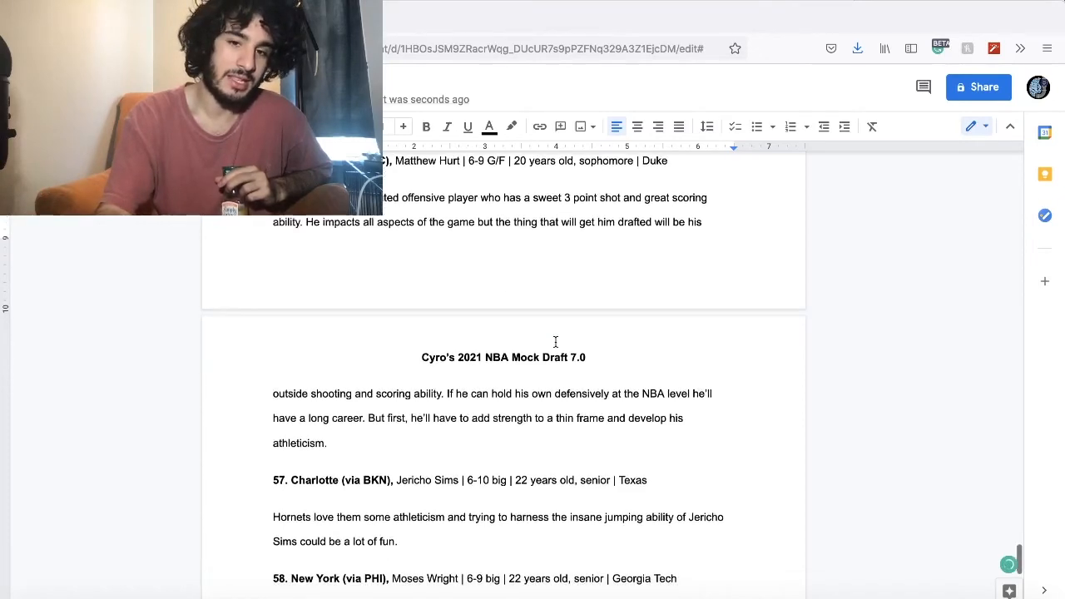
pyautogui.scroll(-3)
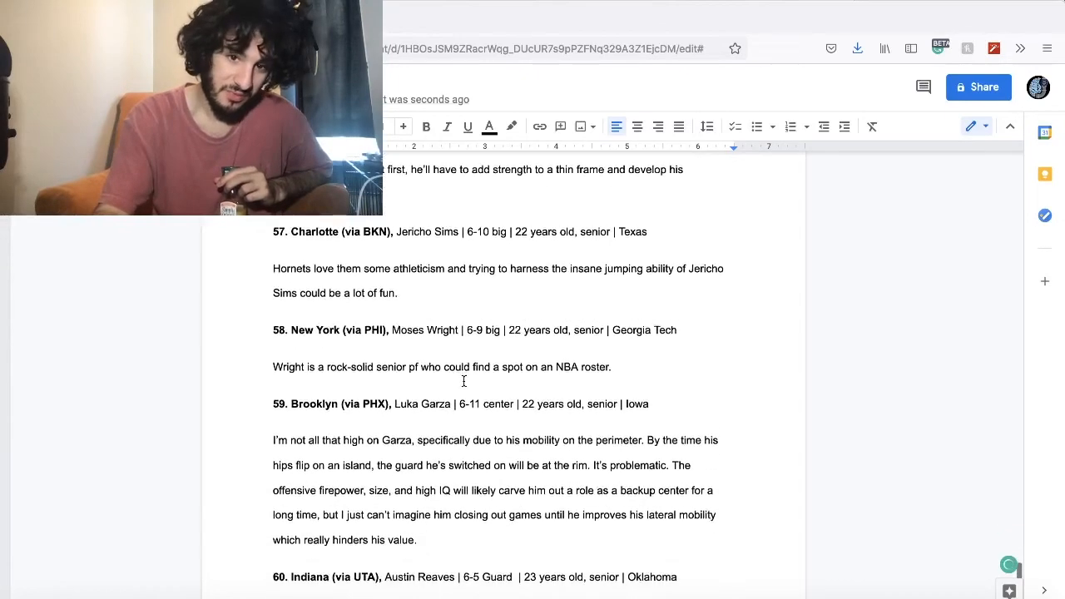
pyautogui.scroll(-3)
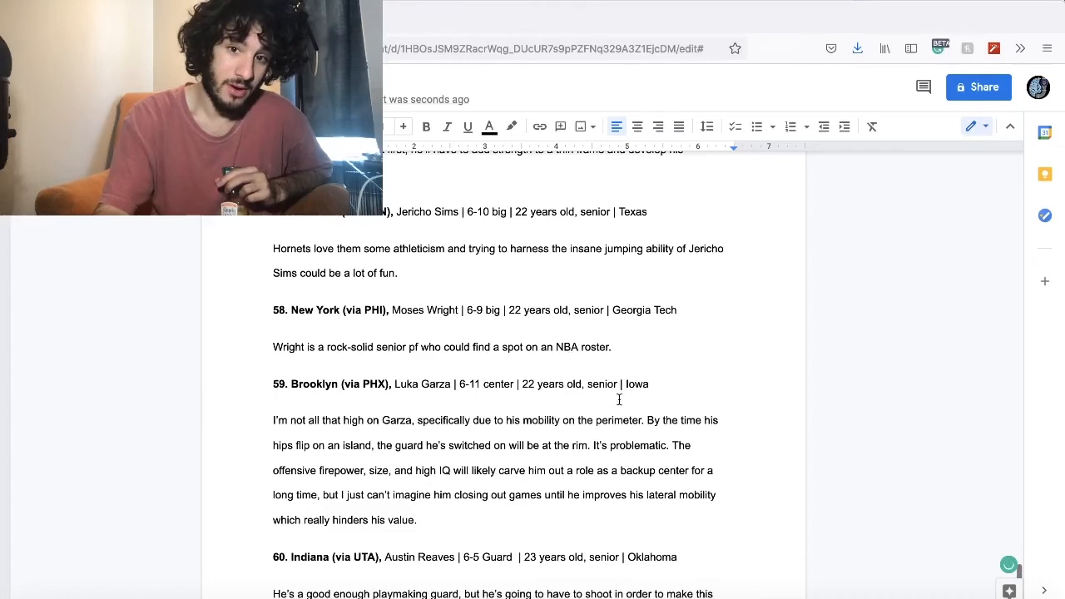
pyautogui.scroll(-3)
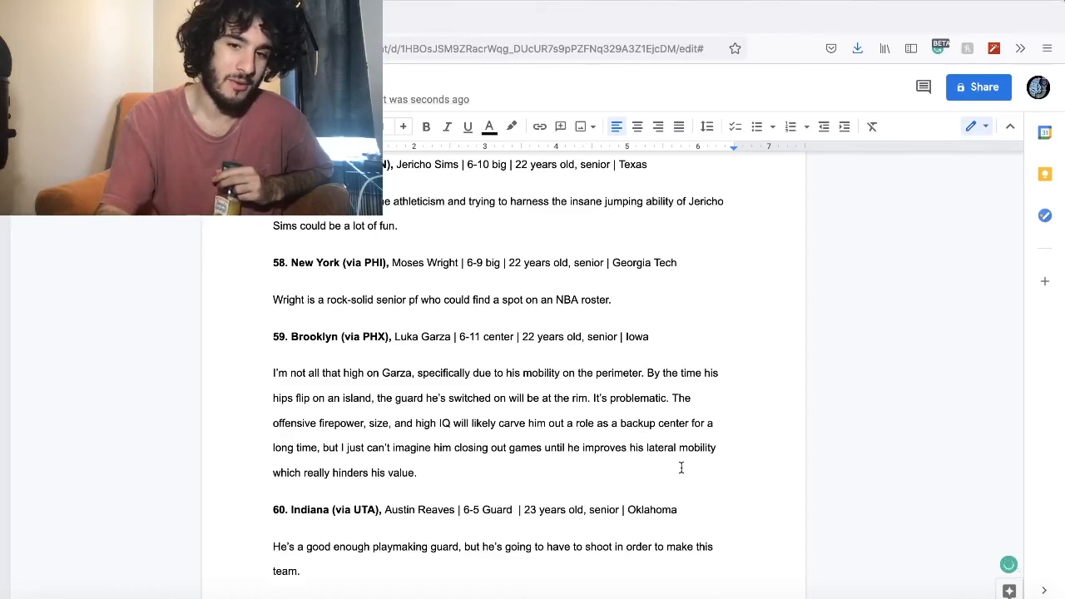
pyautogui.moveTo(619, 552)
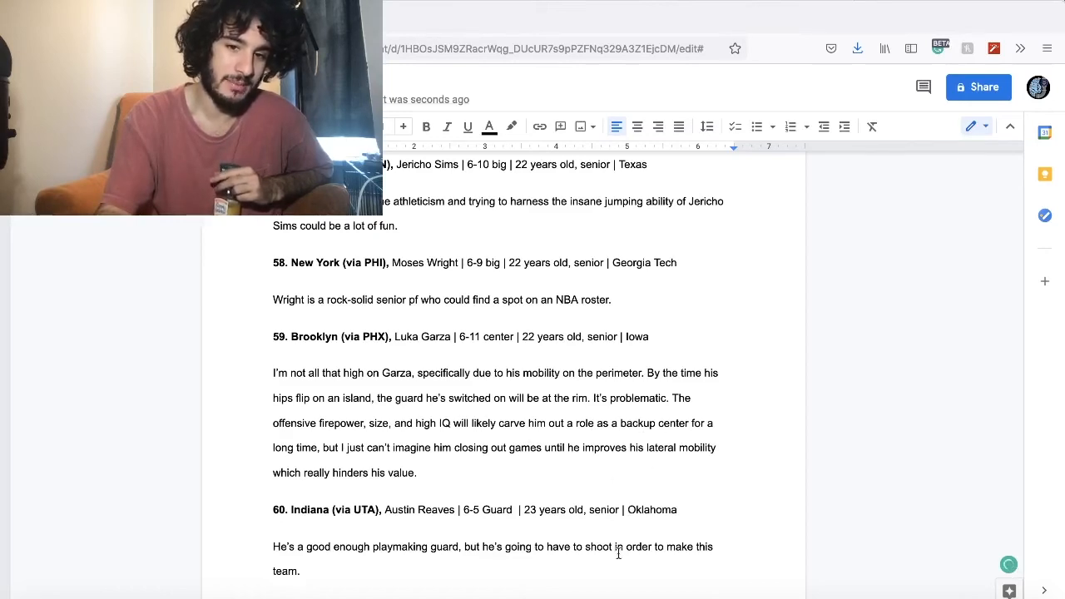
pyautogui.scroll(-3)
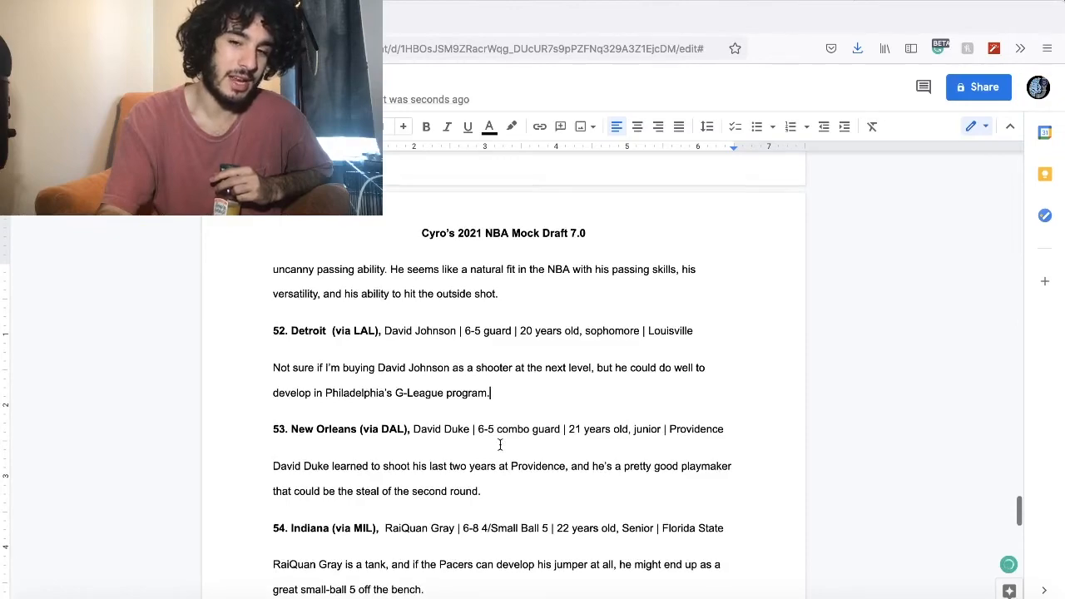
pyautogui.scroll(3)
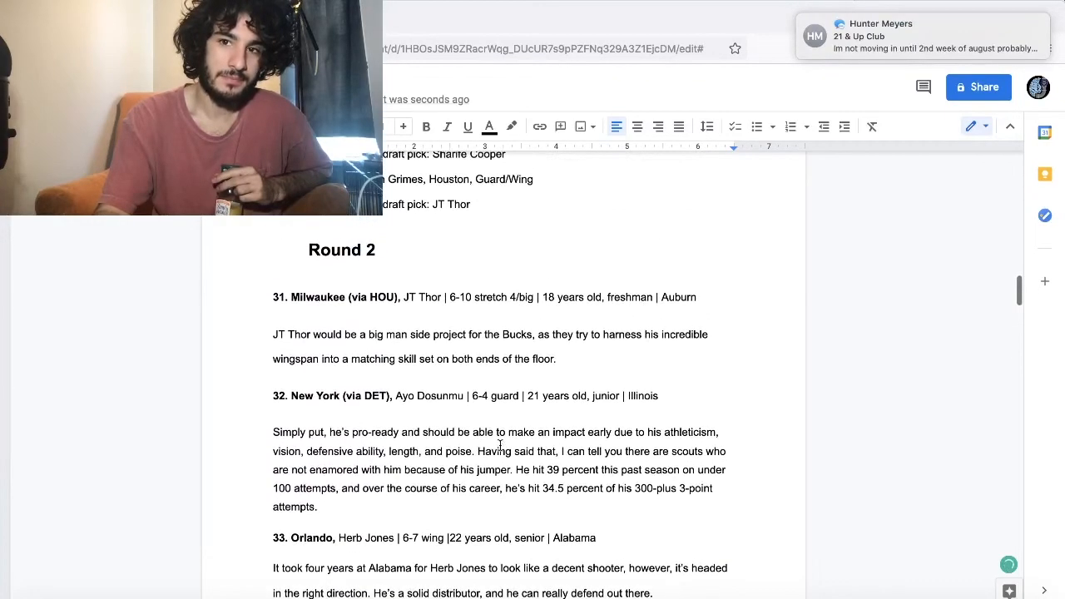
pyautogui.scroll(-3)
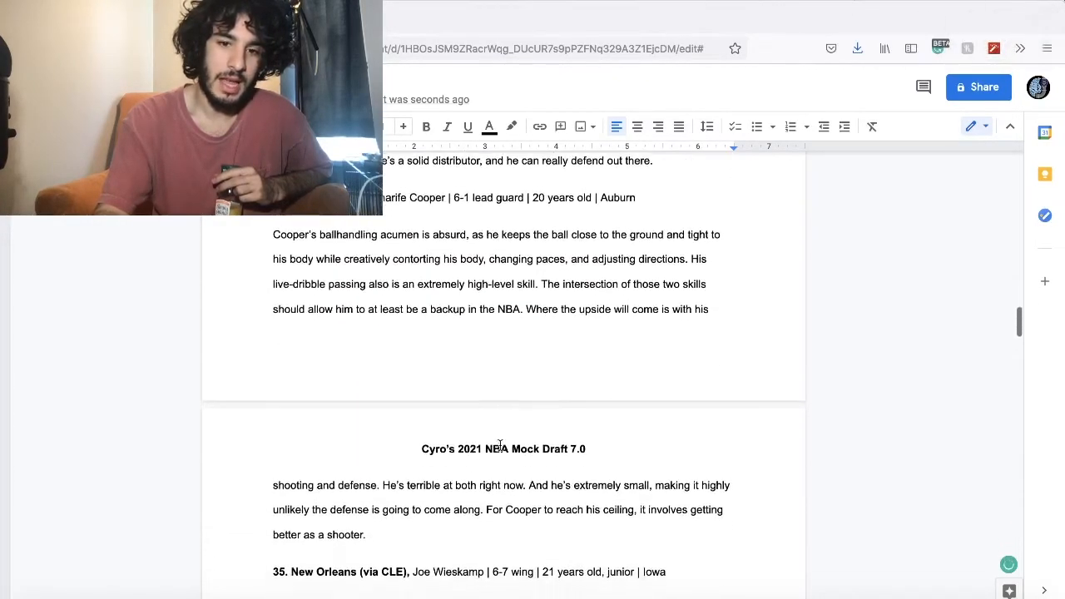
pyautogui.scroll(-3)
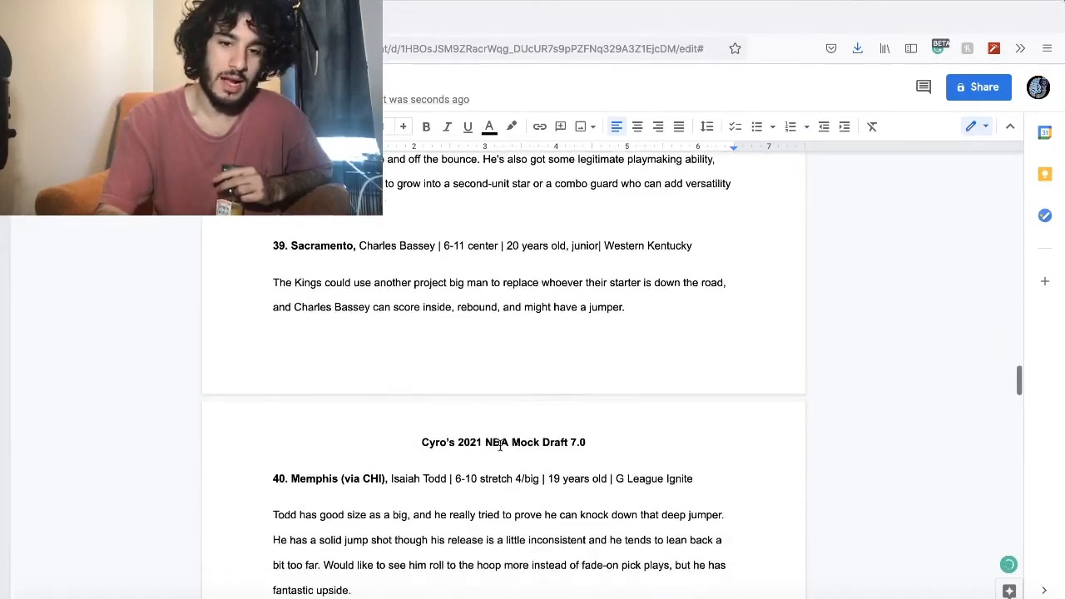
pyautogui.scroll(-3)
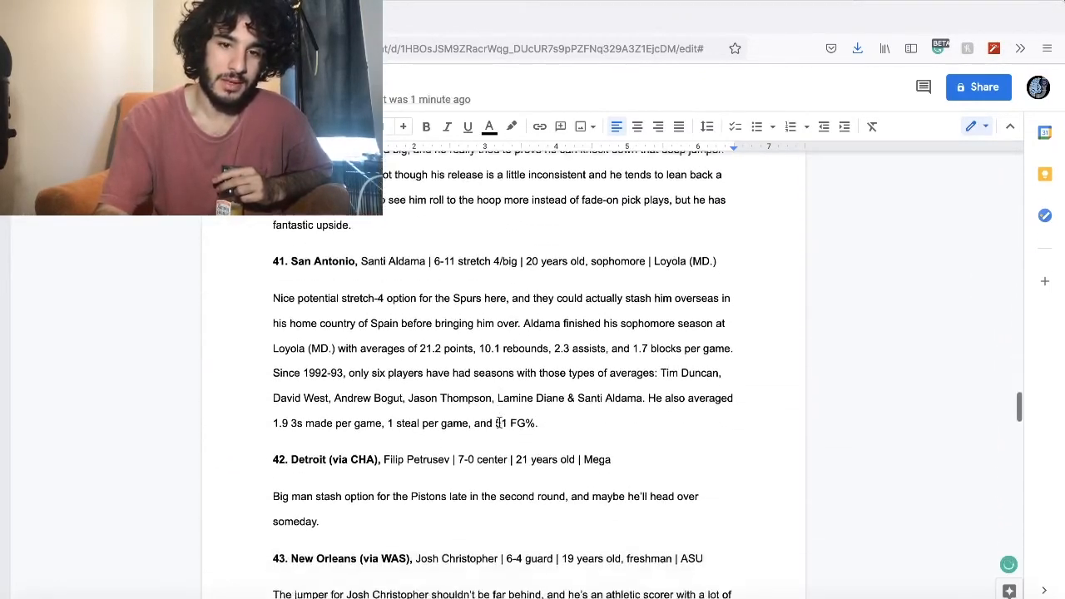
pyautogui.scroll(-3)
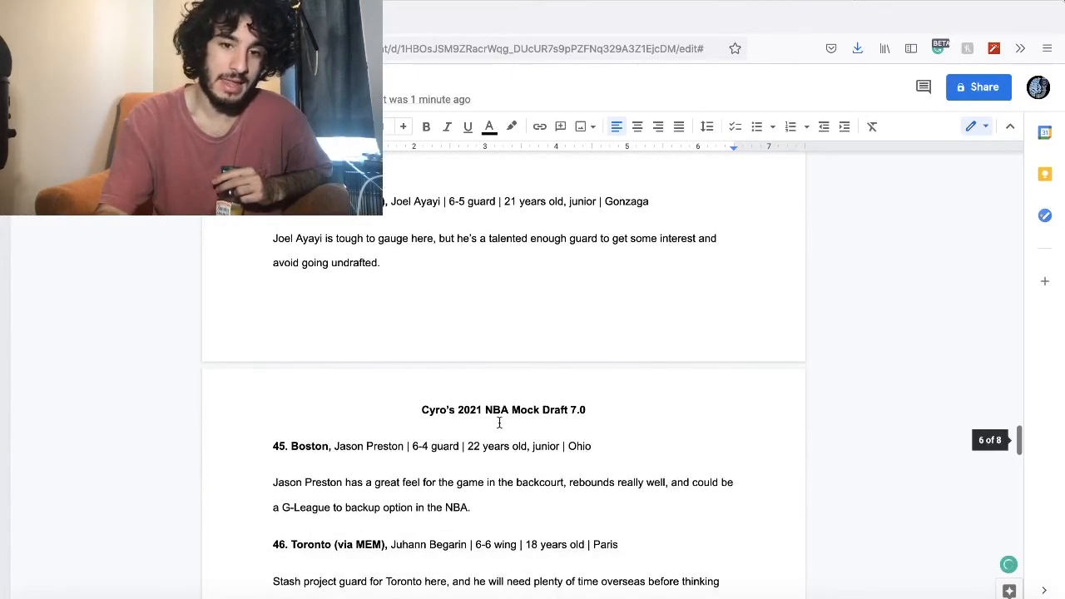
pyautogui.scroll(-3)
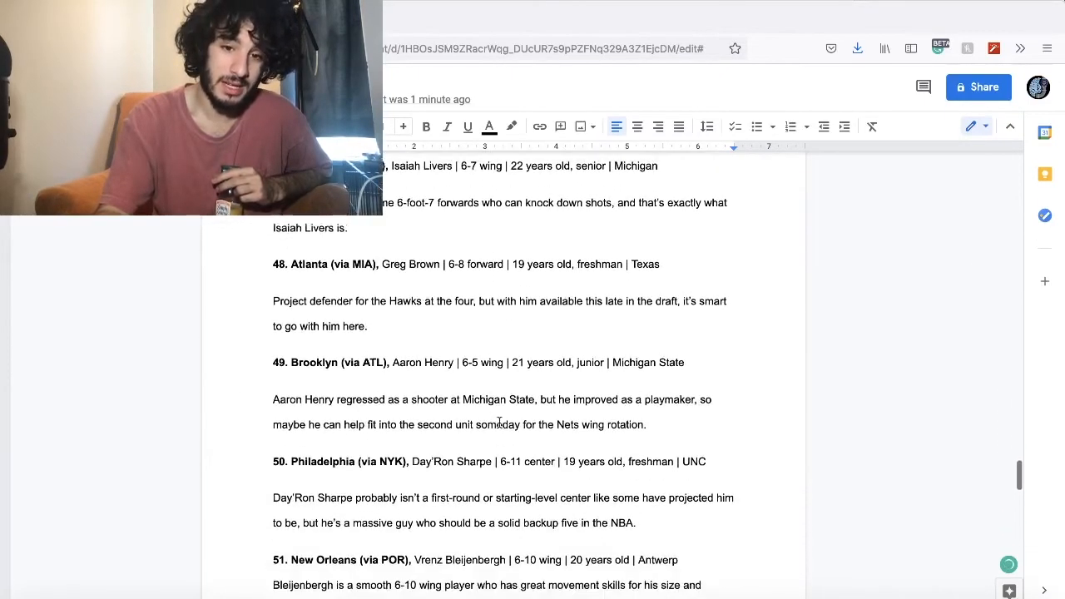
pyautogui.scroll(-3)
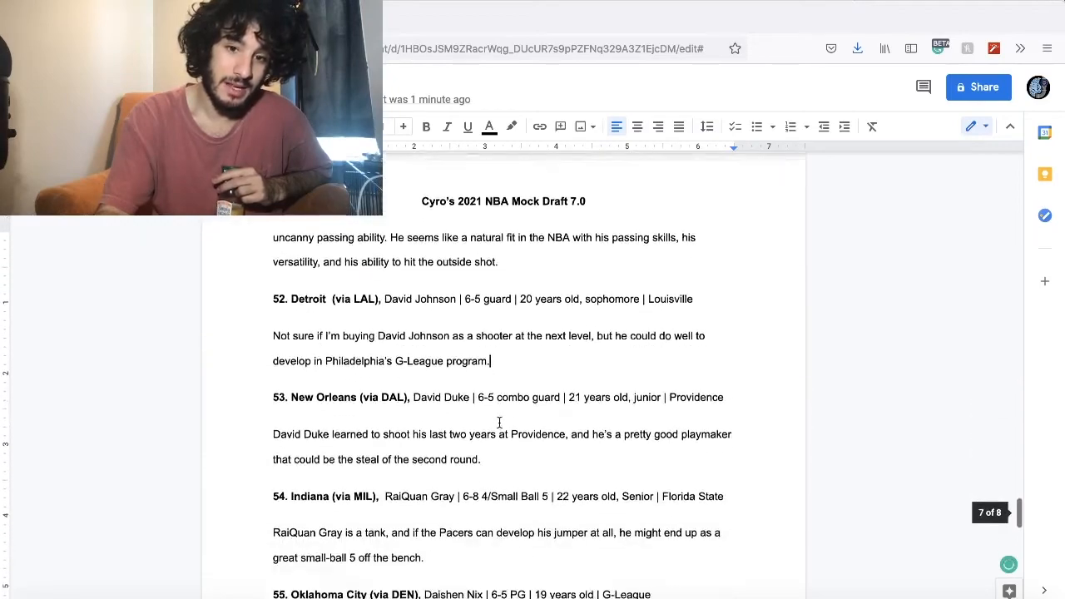
pyautogui.scroll(-3)
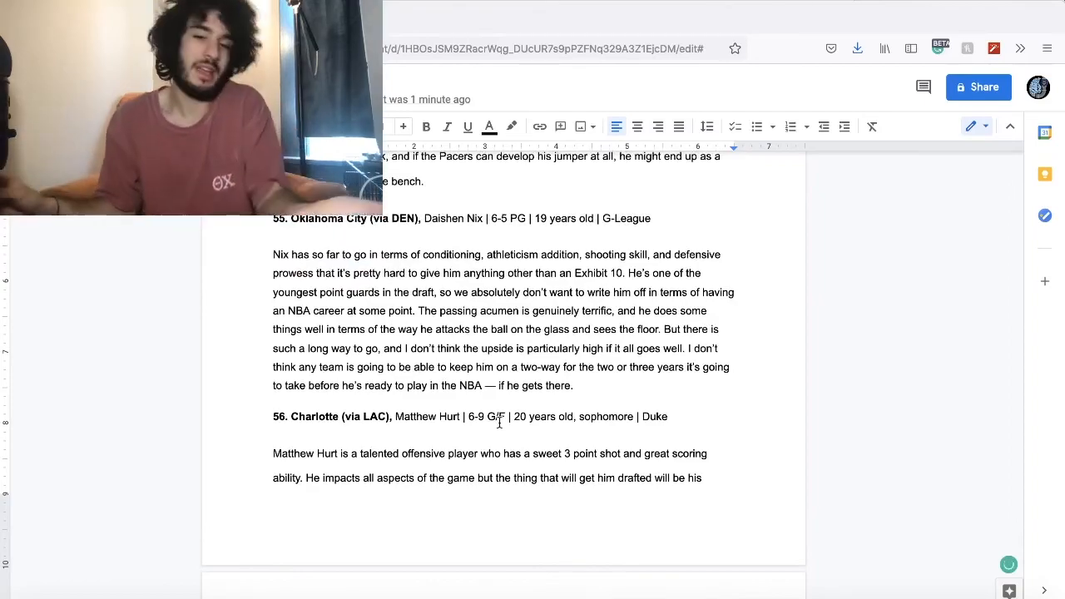
pyautogui.scroll(-3)
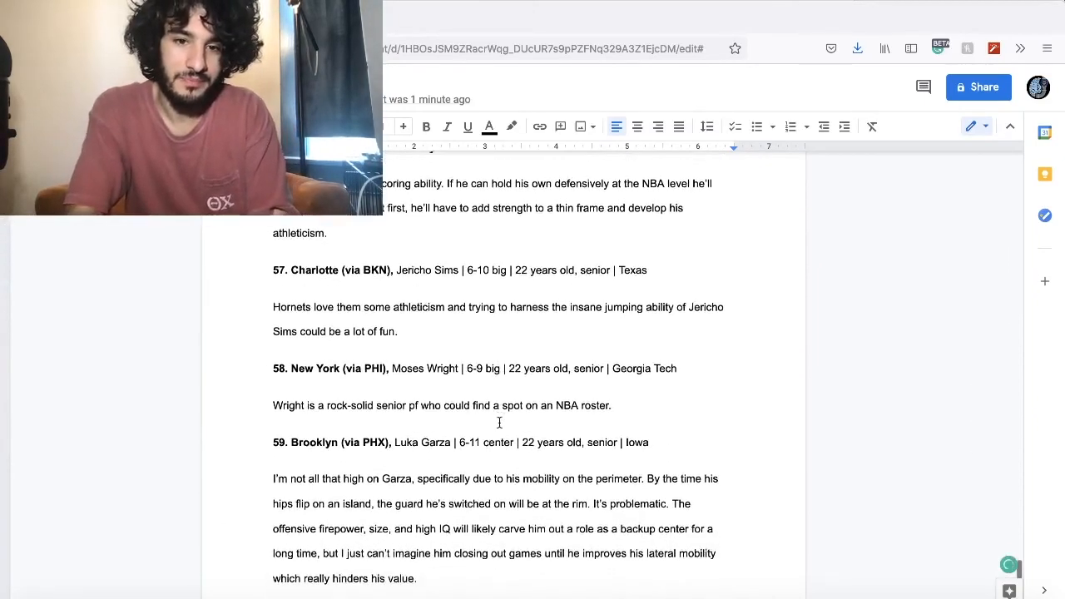